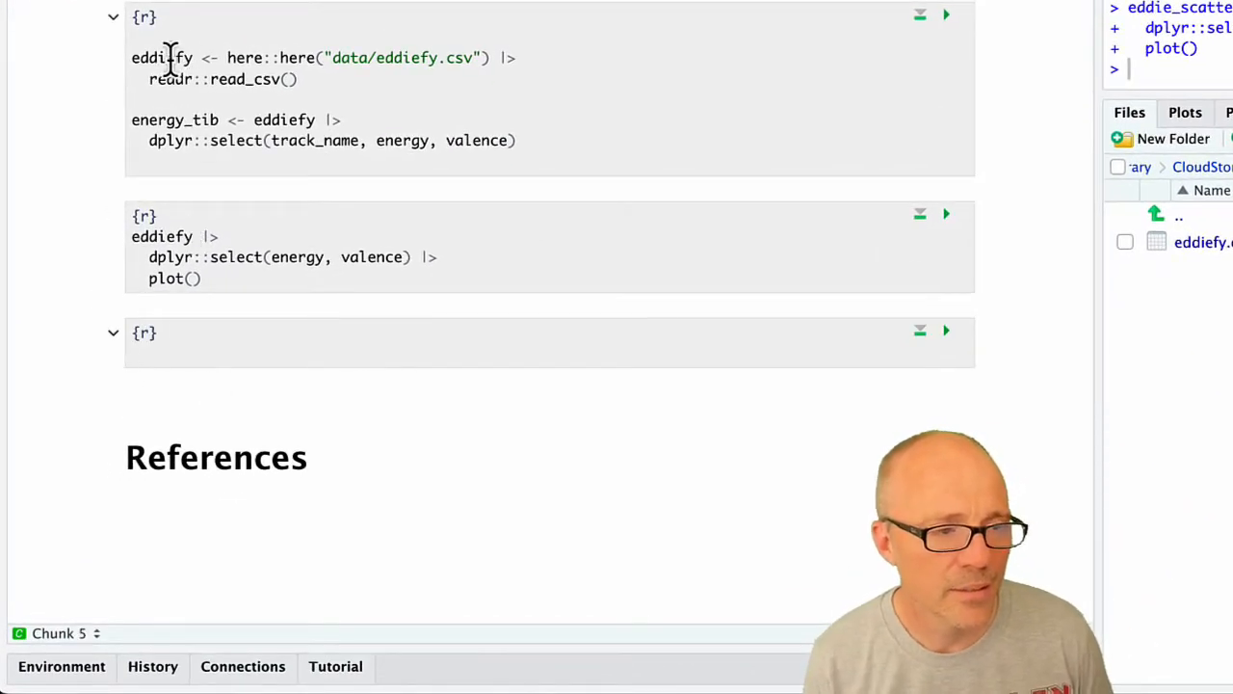
Print eddiefy in the final chunk and run it, paging through the 163 × 18 tibble's columns
double_click(161, 58)
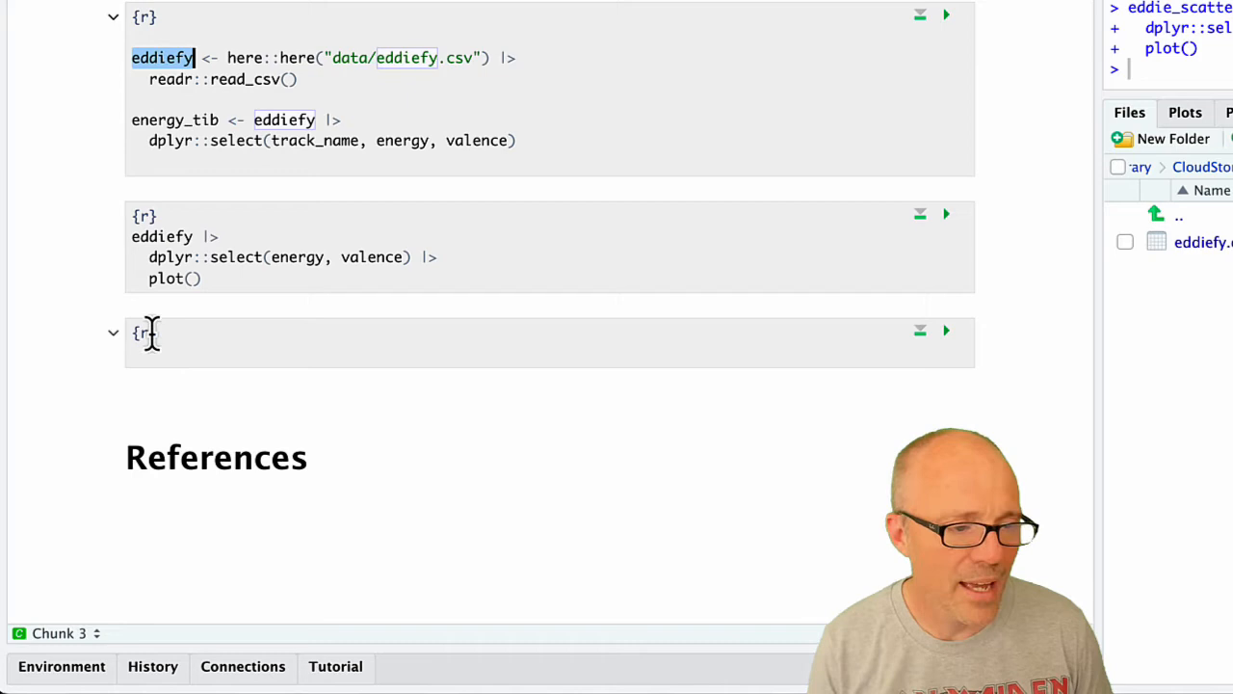
type("eddiefy")
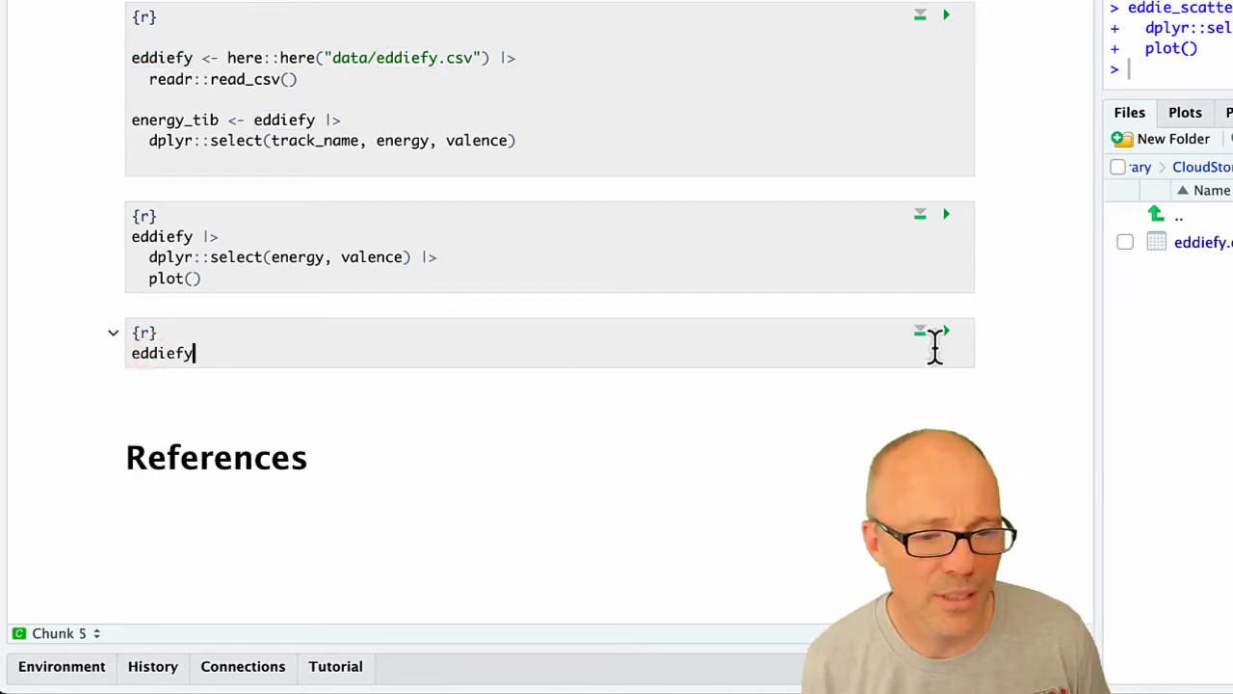
mouse_move(944, 336)
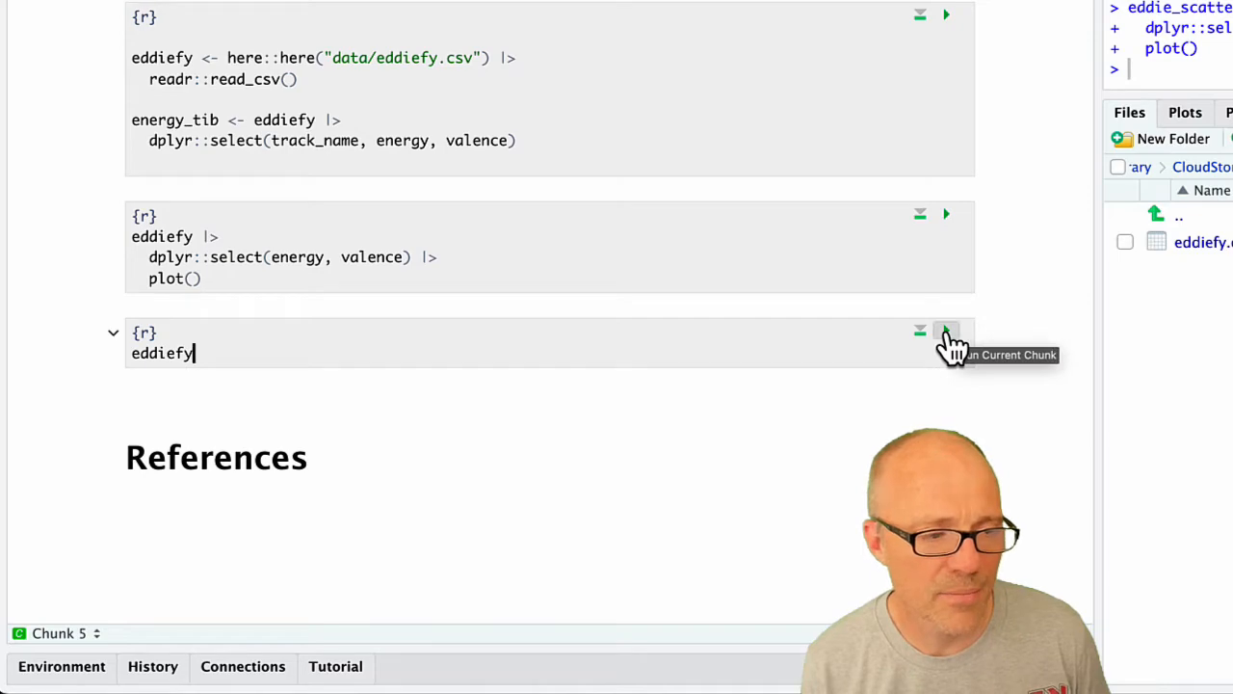
left_click(946, 331)
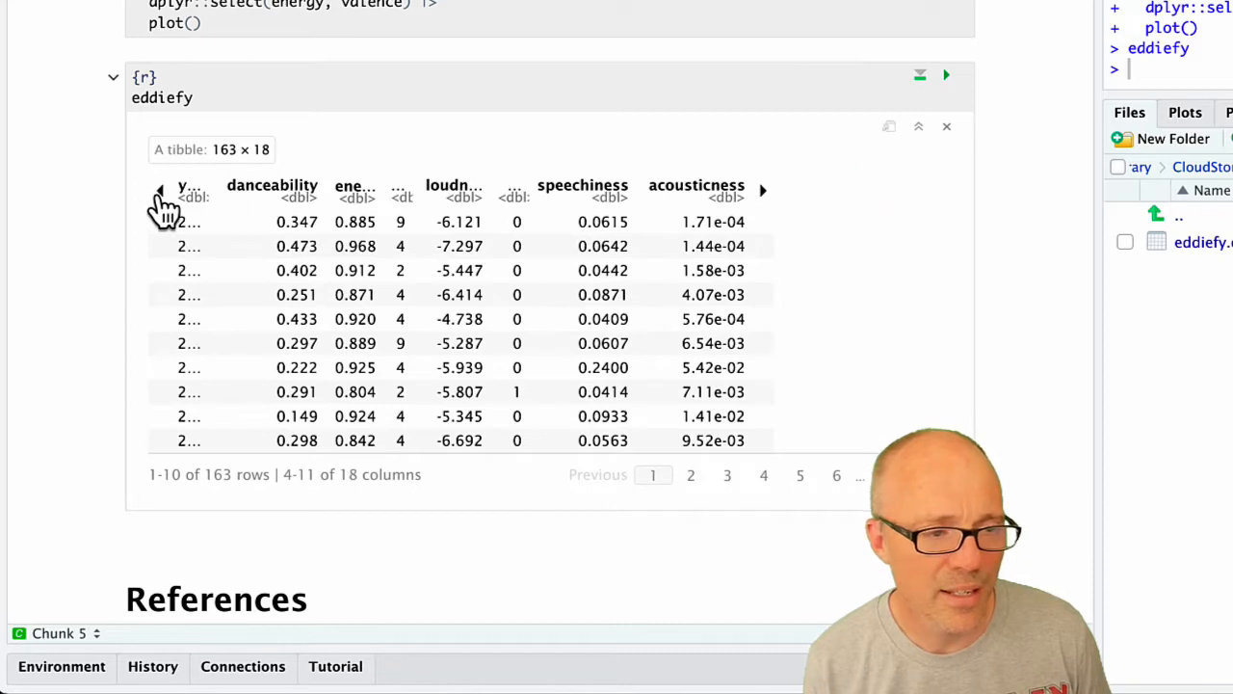
left_click(162, 192)
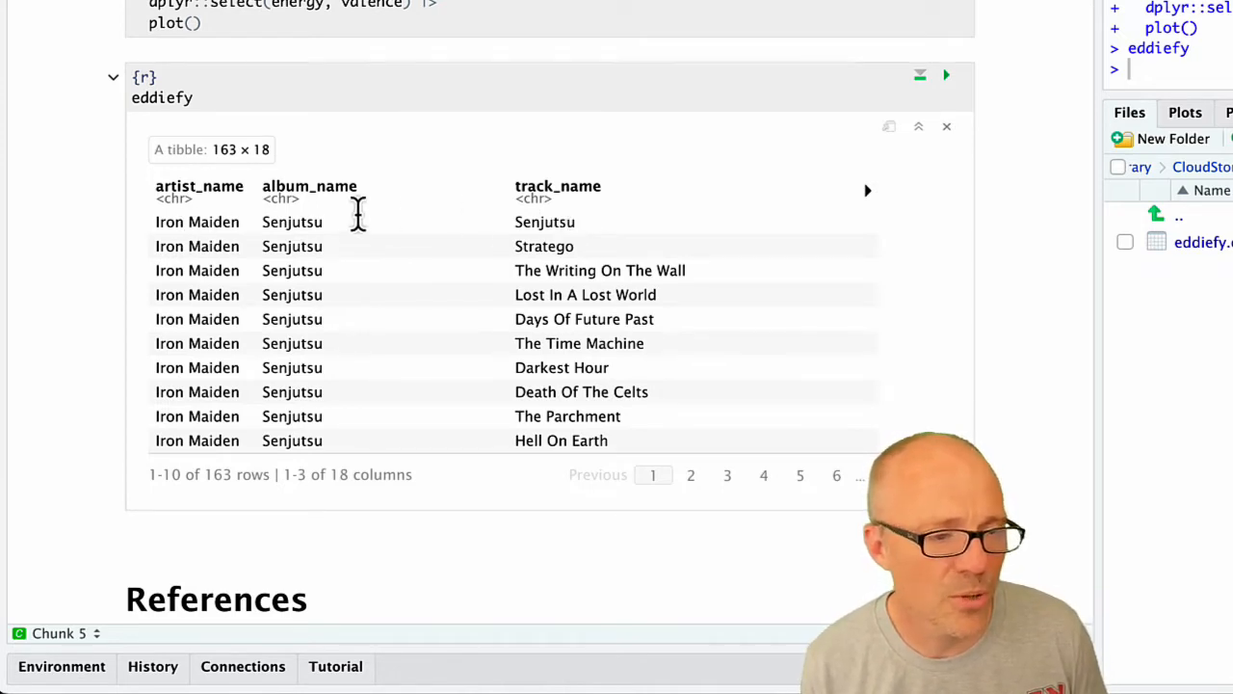
mouse_move(289, 221)
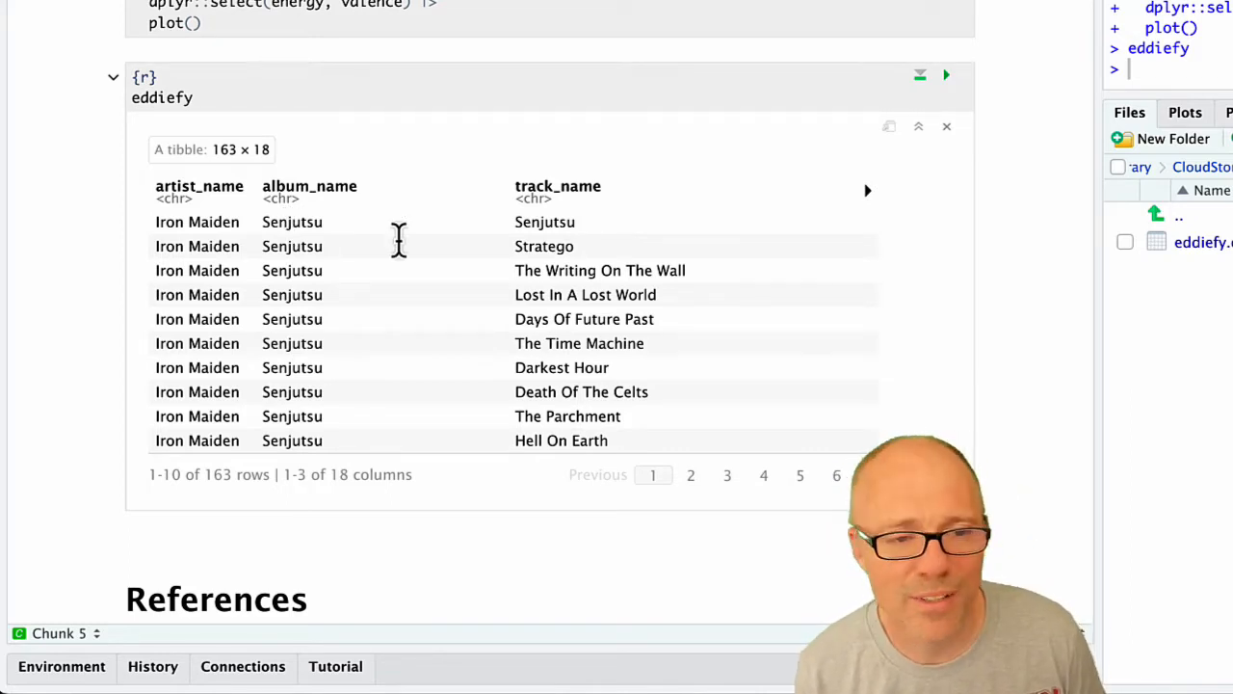
mouse_move(871, 208)
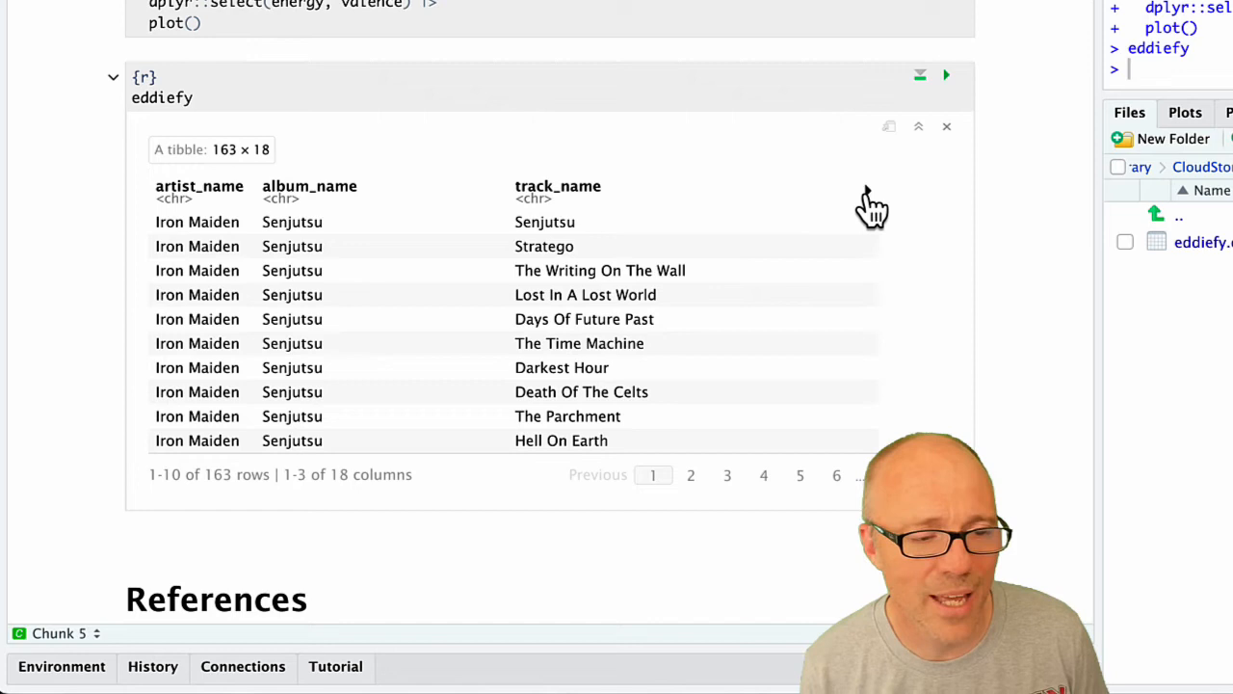
left_click(763, 191)
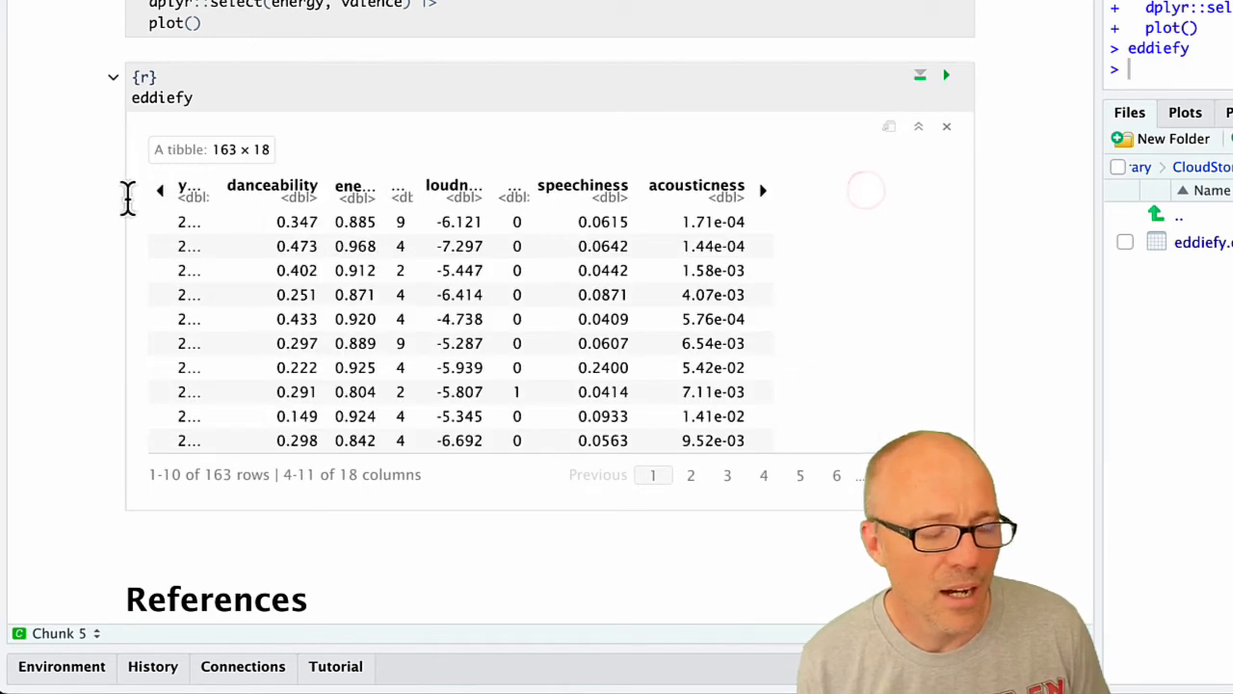
mouse_move(183, 193)
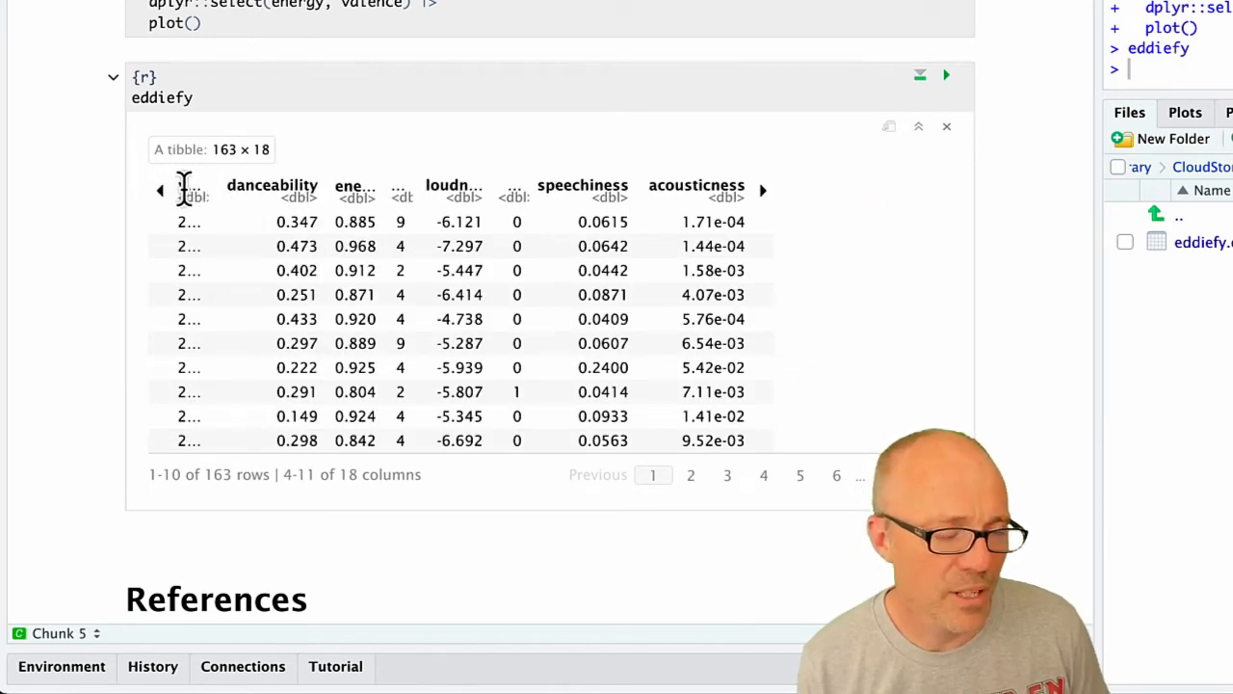
mouse_move(285, 193)
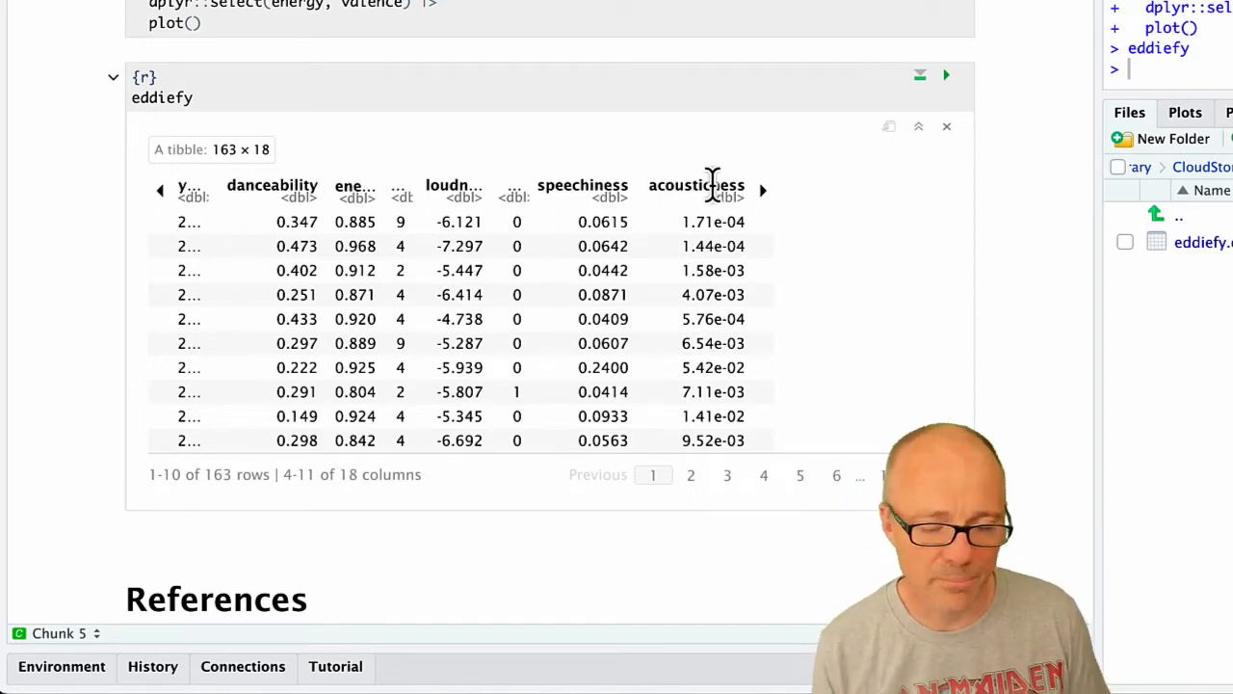
mouse_move(309, 131)
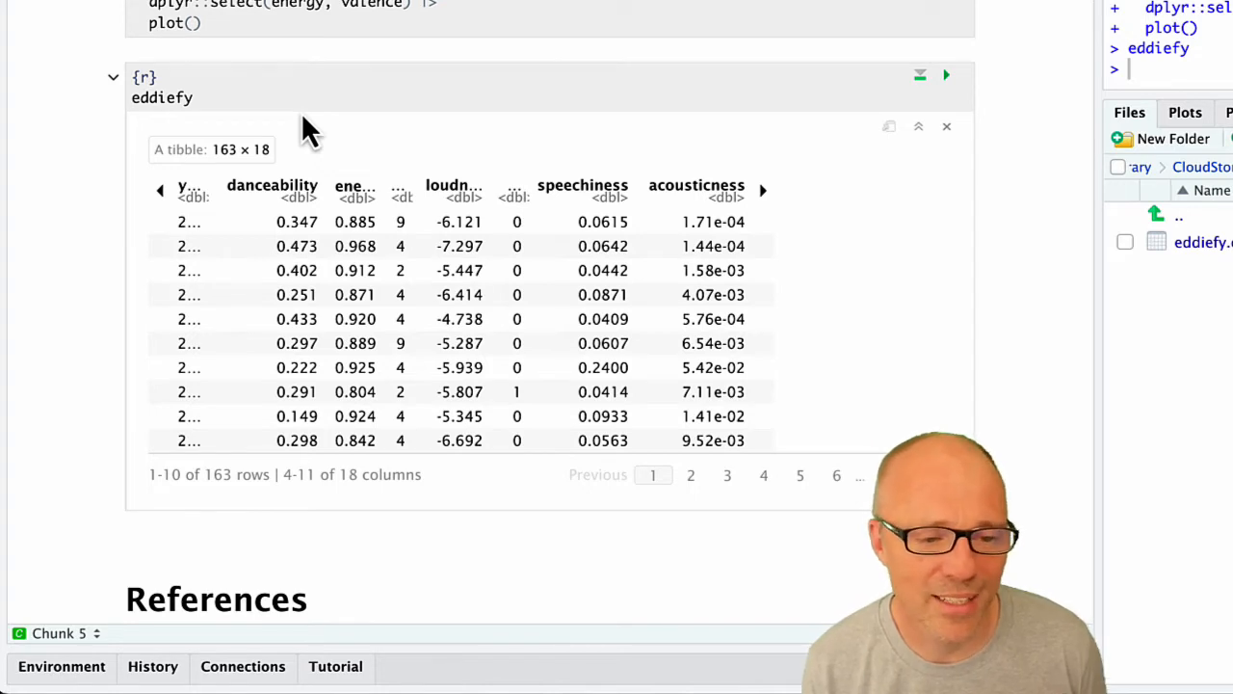
mouse_move(228, 97)
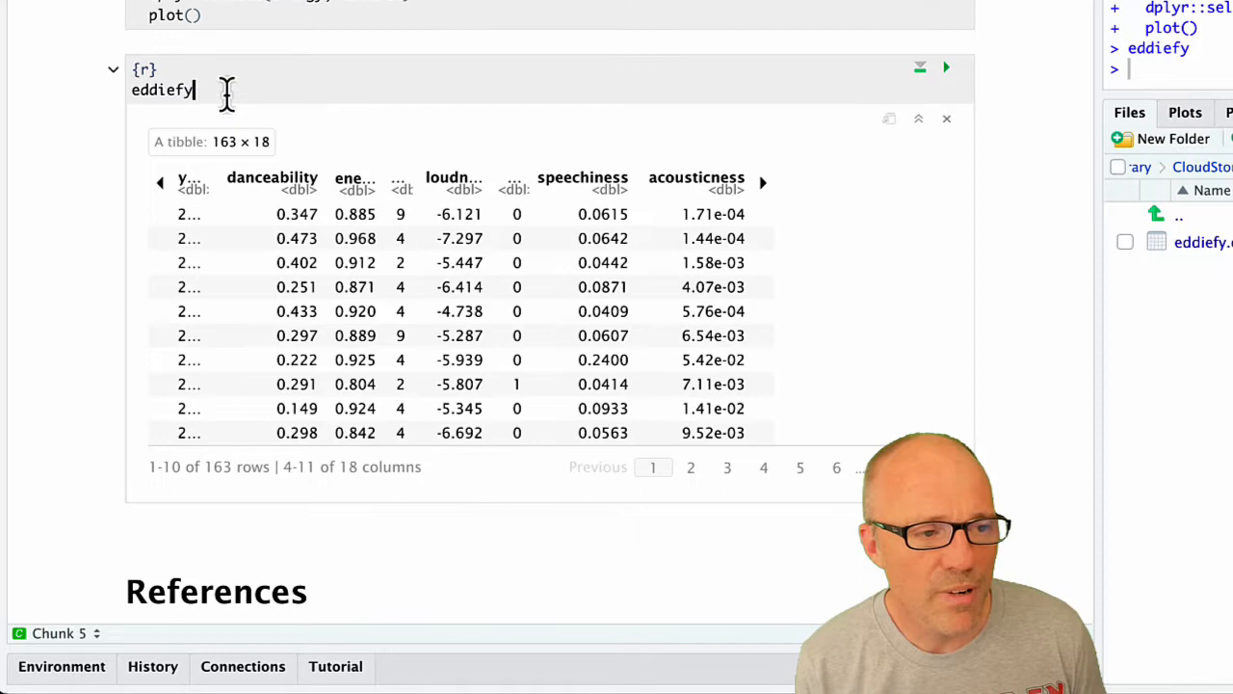
Render the document and scroll the preview past the energy–valence scatter plot to the printed tibble
scroll("up", 3)
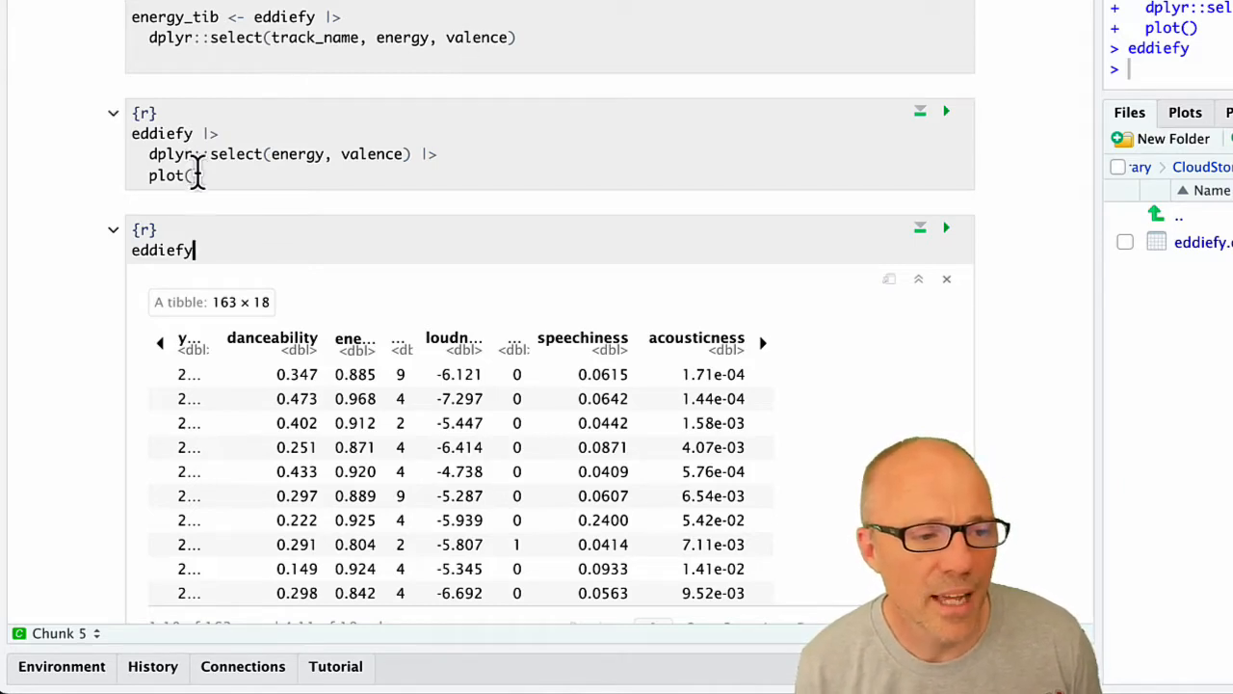
scroll("up", 3)
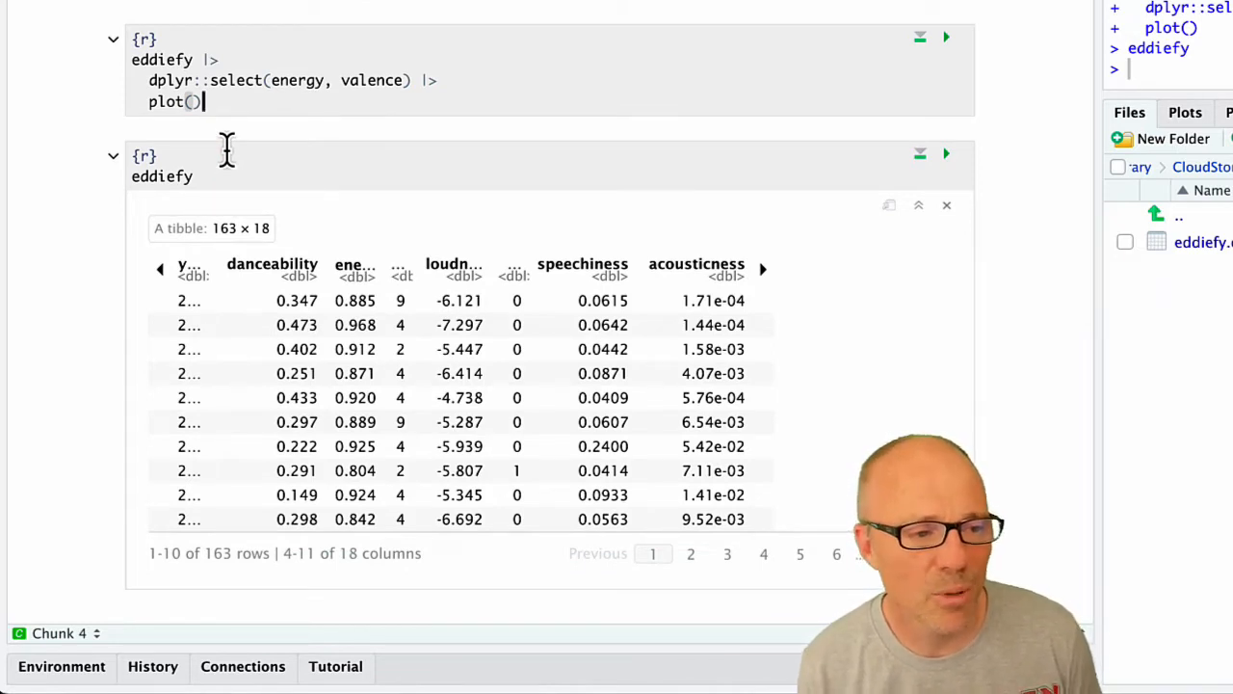
left_click(196, 178)
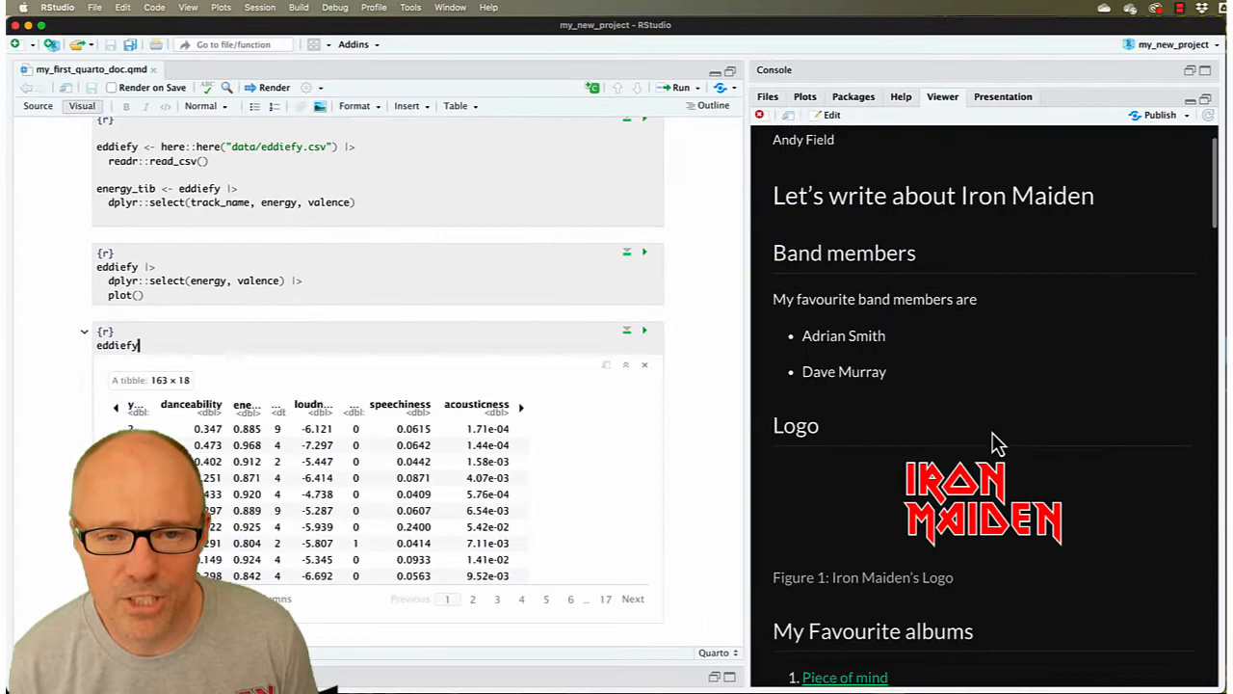
scroll("down", 3)
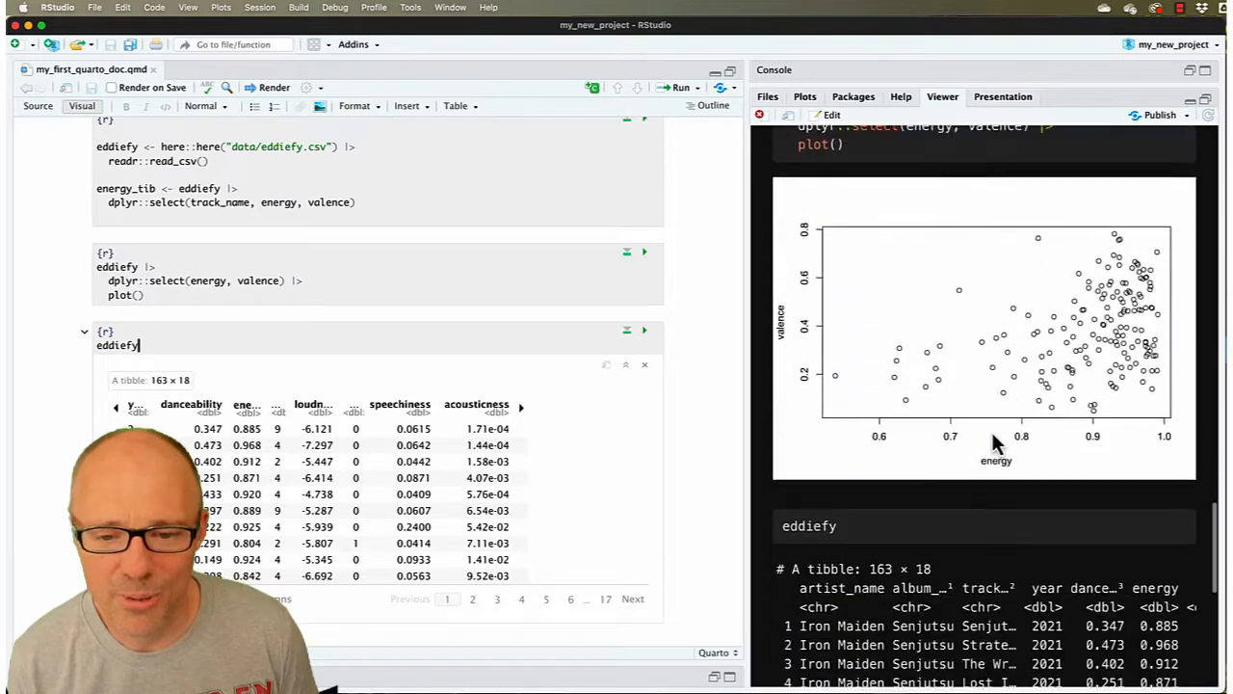
scroll("down", 3)
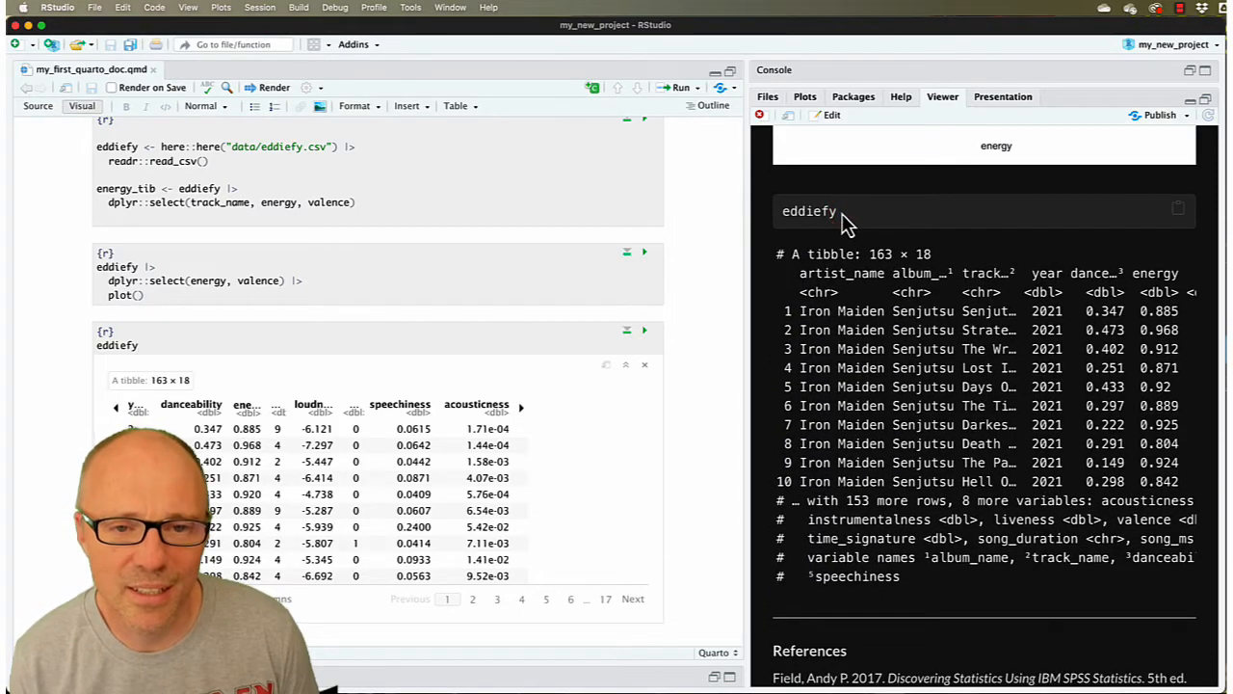
double_click(809, 210)
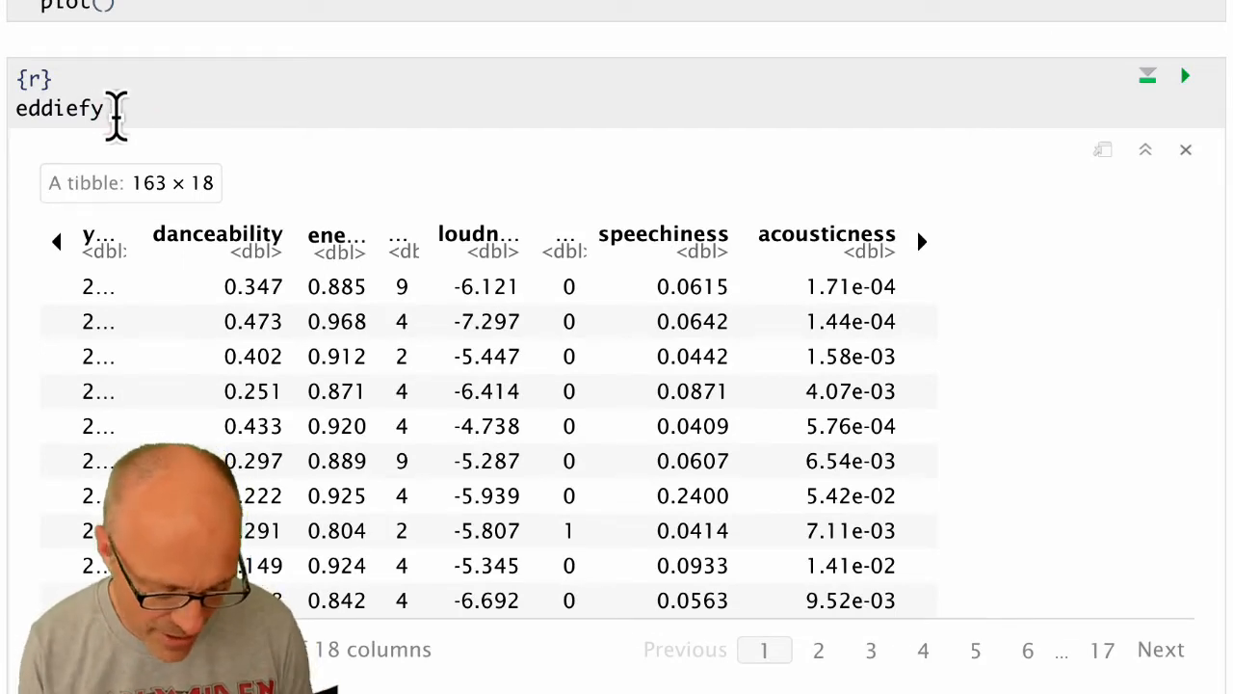
Pipe eddiefy into knitr::kable() and re-render so the preview shows a formatted table
type("|>")
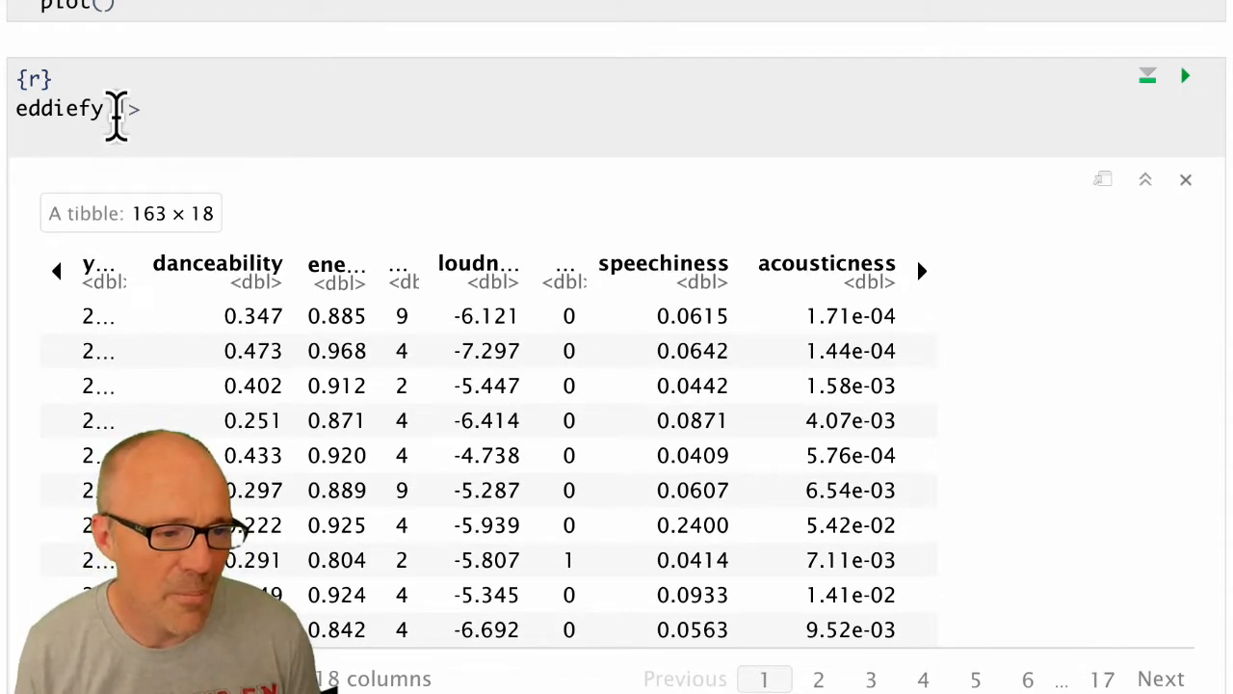
mouse_move(270, 135)
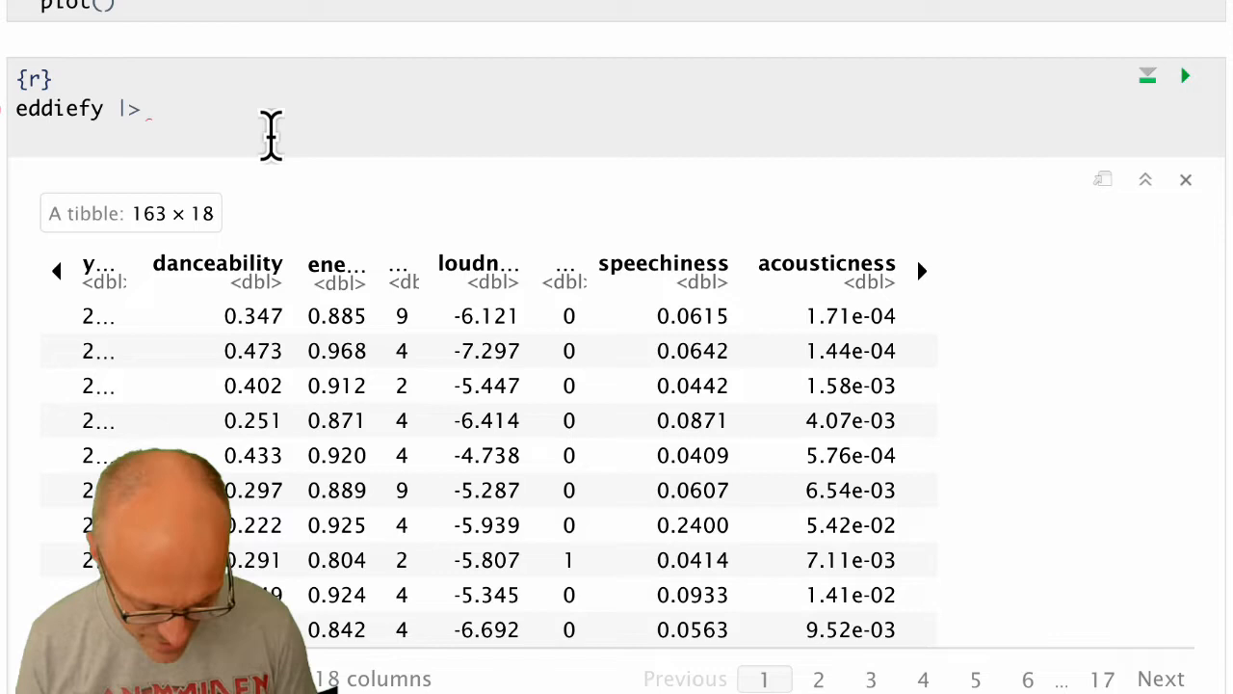
type("knit")
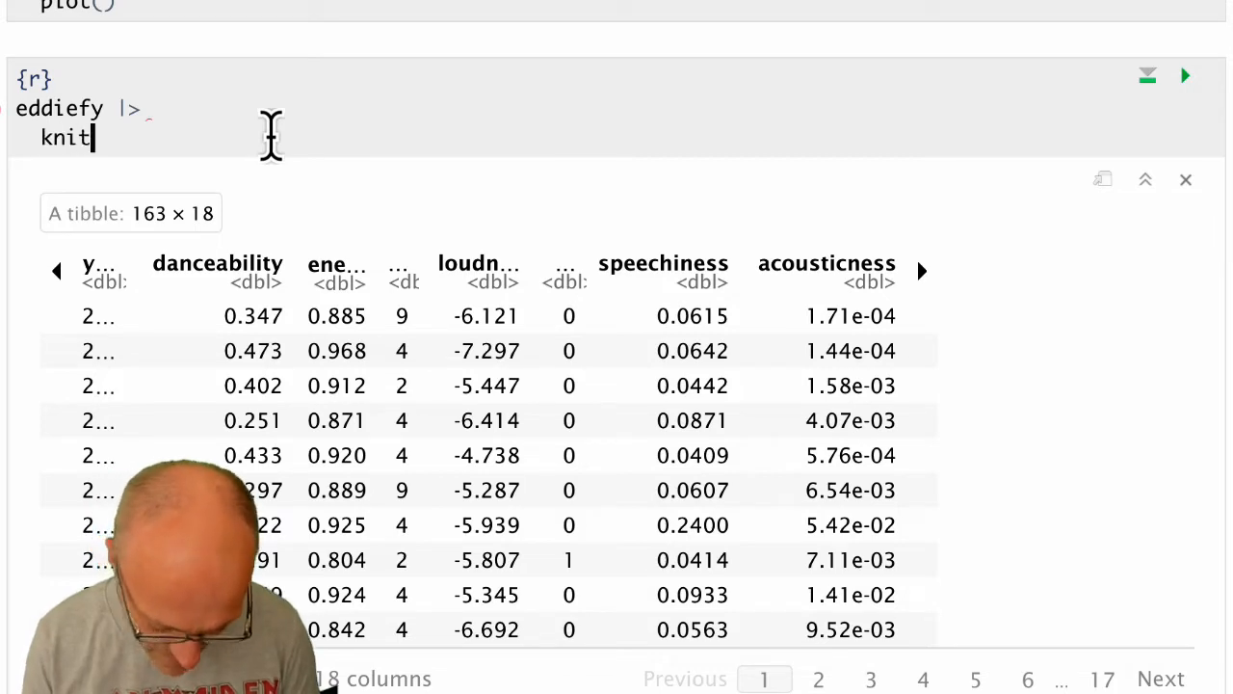
type("r::ka")
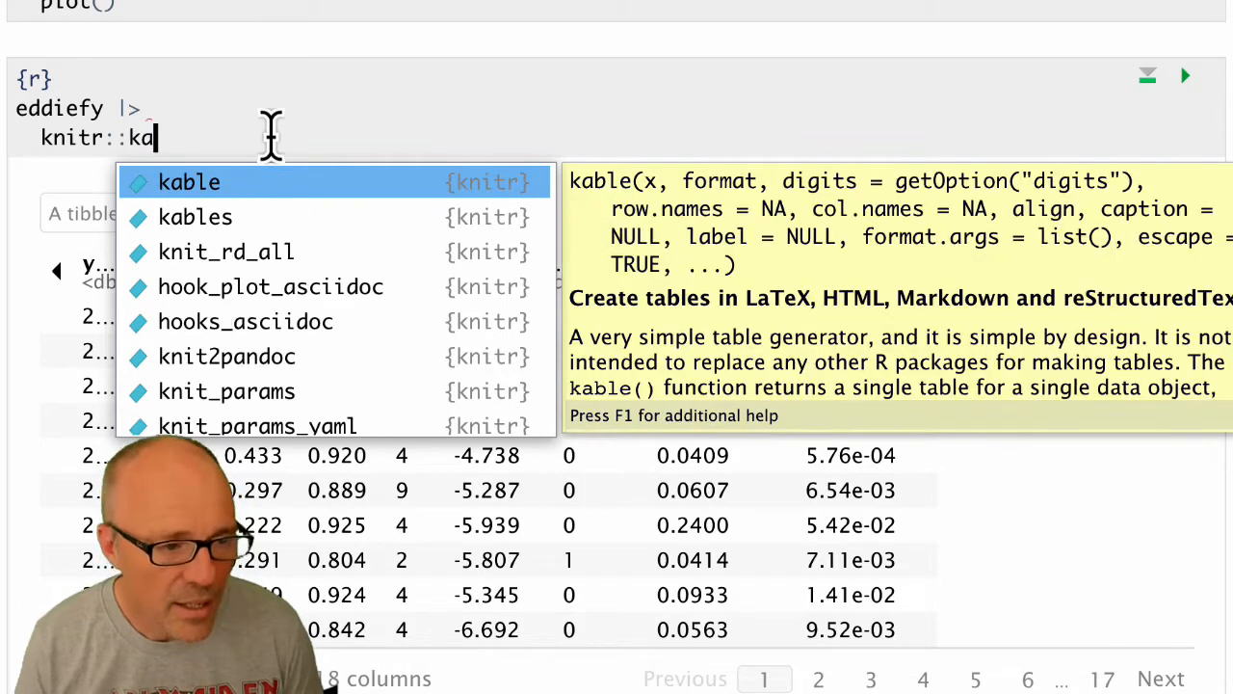
left_click(189, 181)
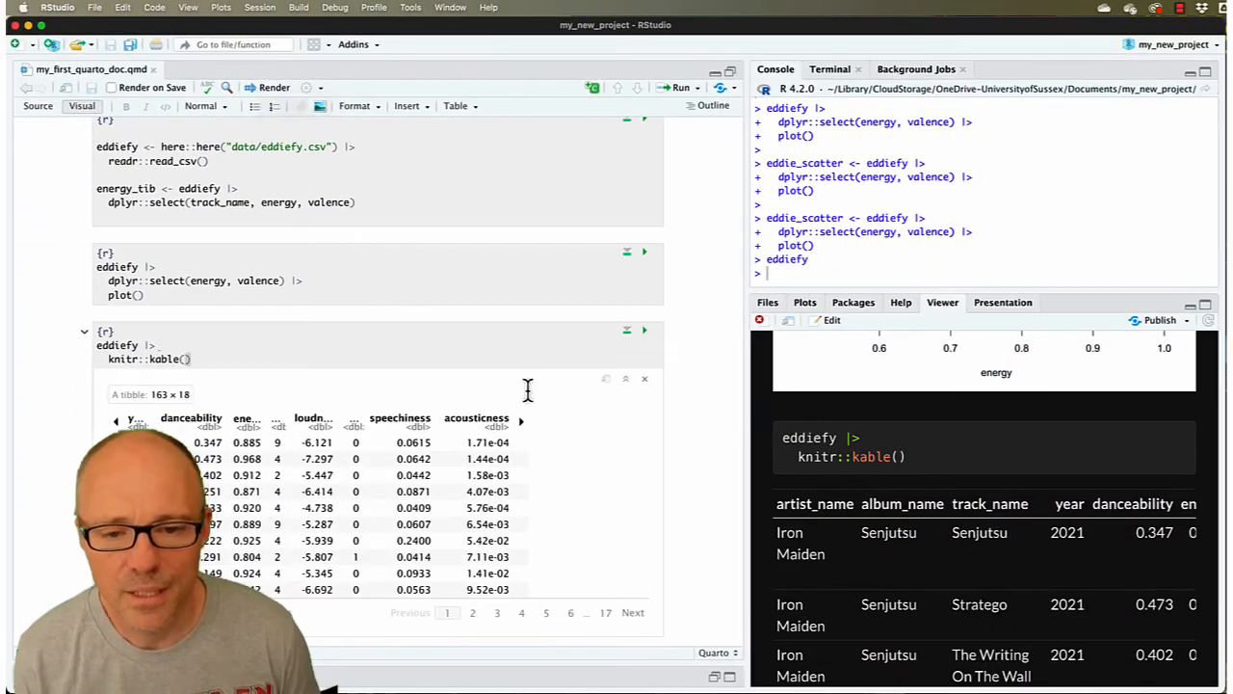
scroll("down", 3)
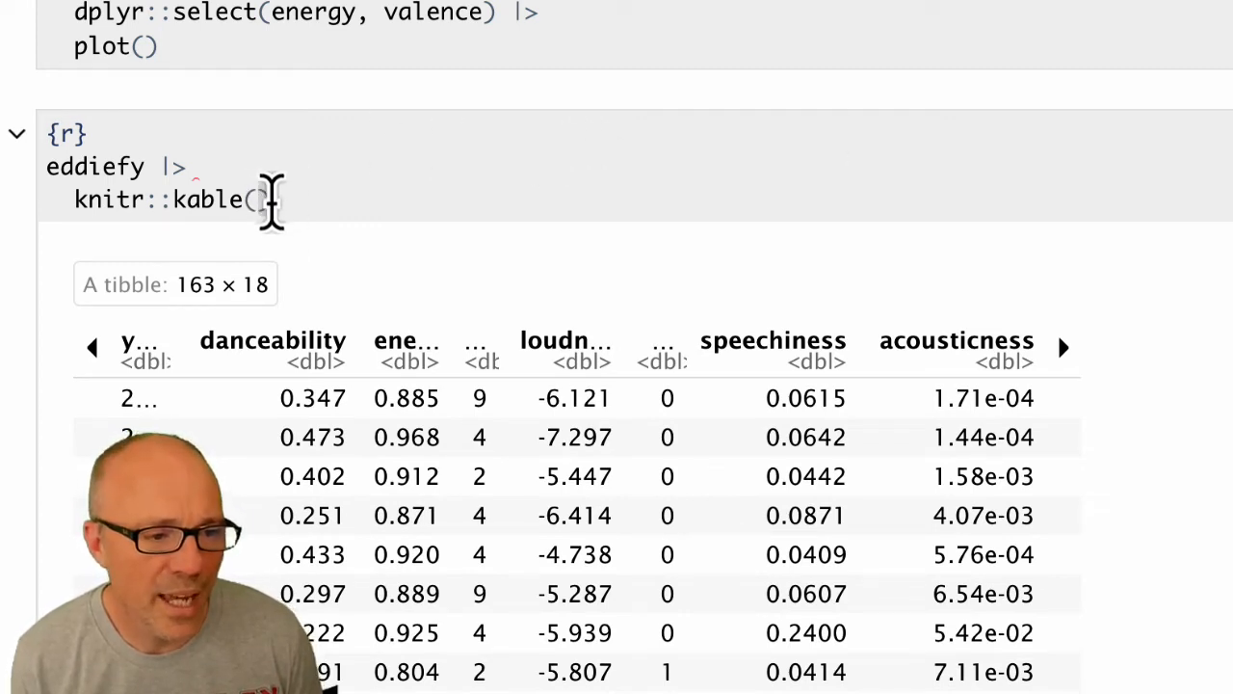
Add caption = "Table 2: Spotify data for Iron Maiden" to the kable call
type("cap")
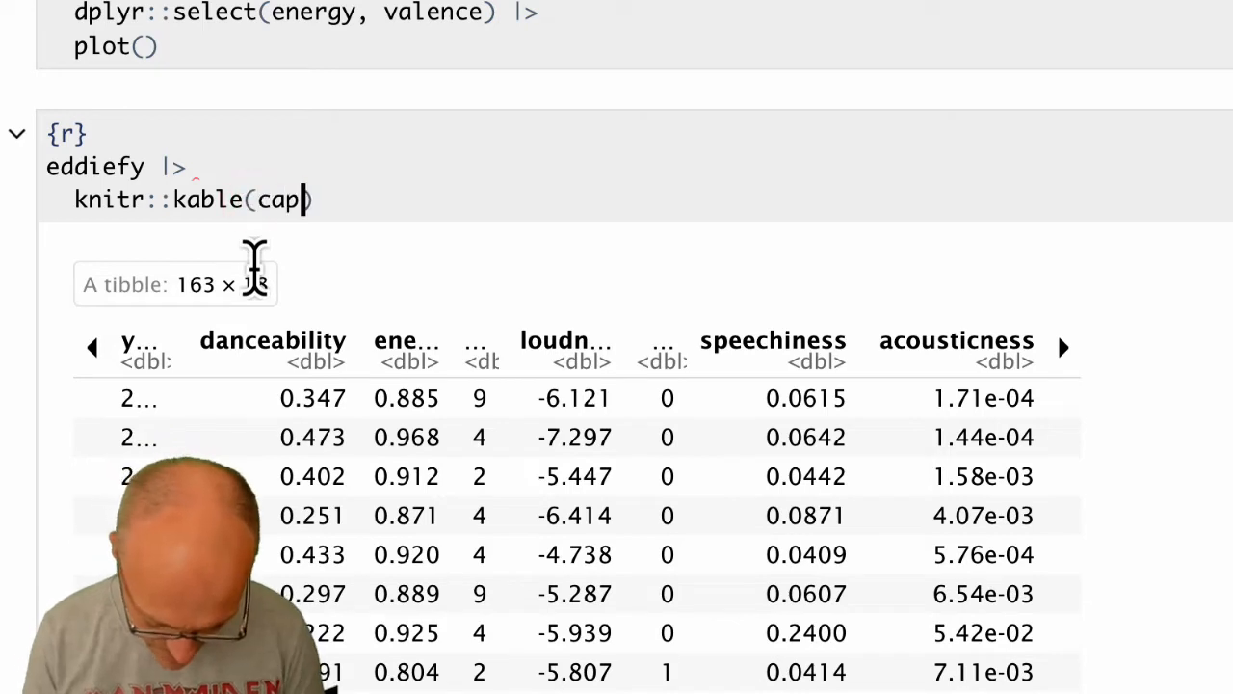
type("tion =")
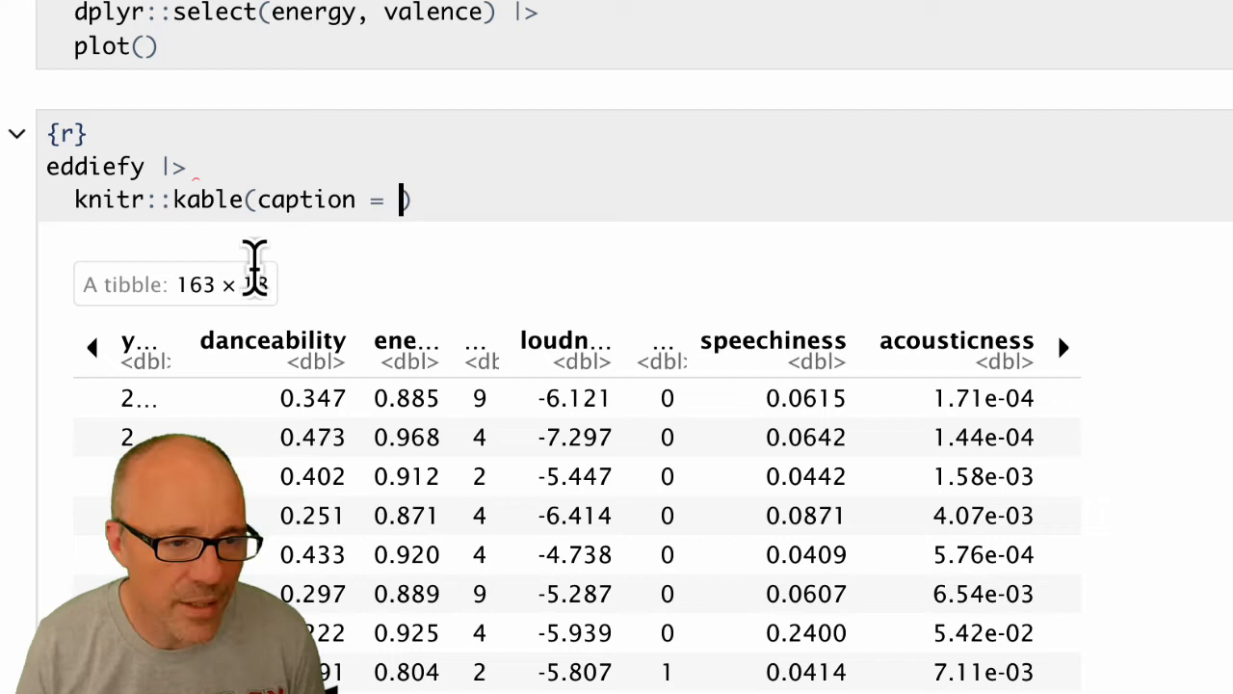
type("\"Tab")
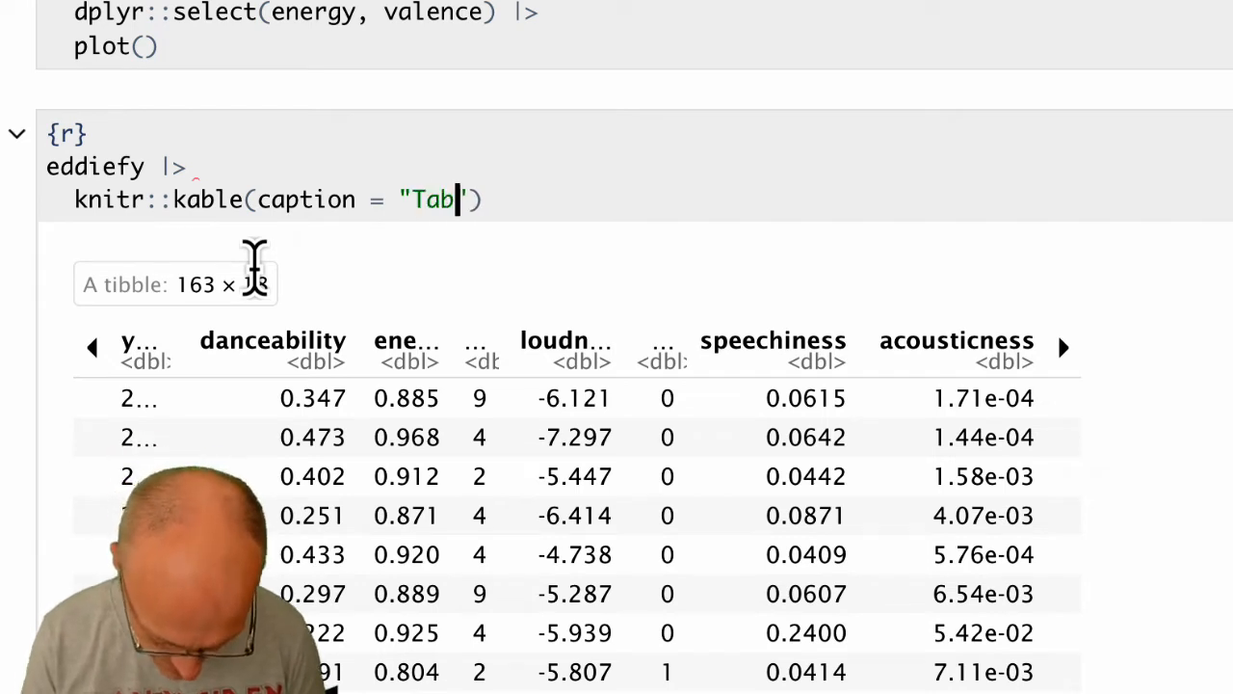
type("le 2:")
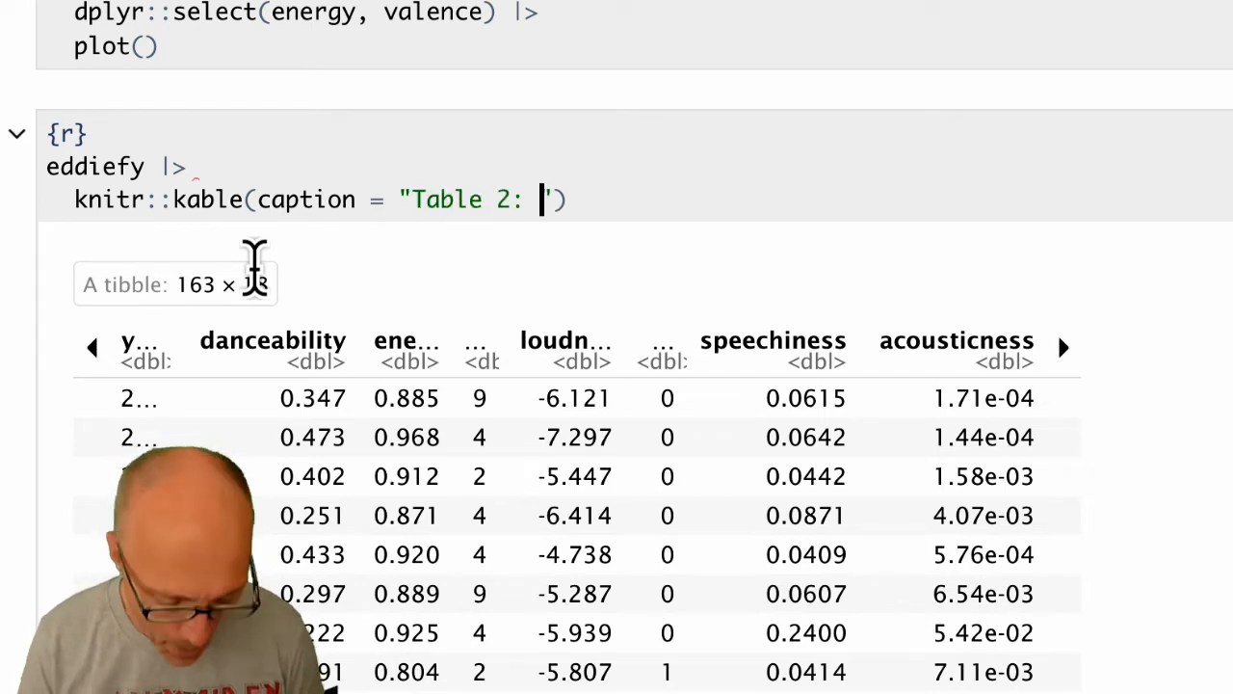
type("Spotify")
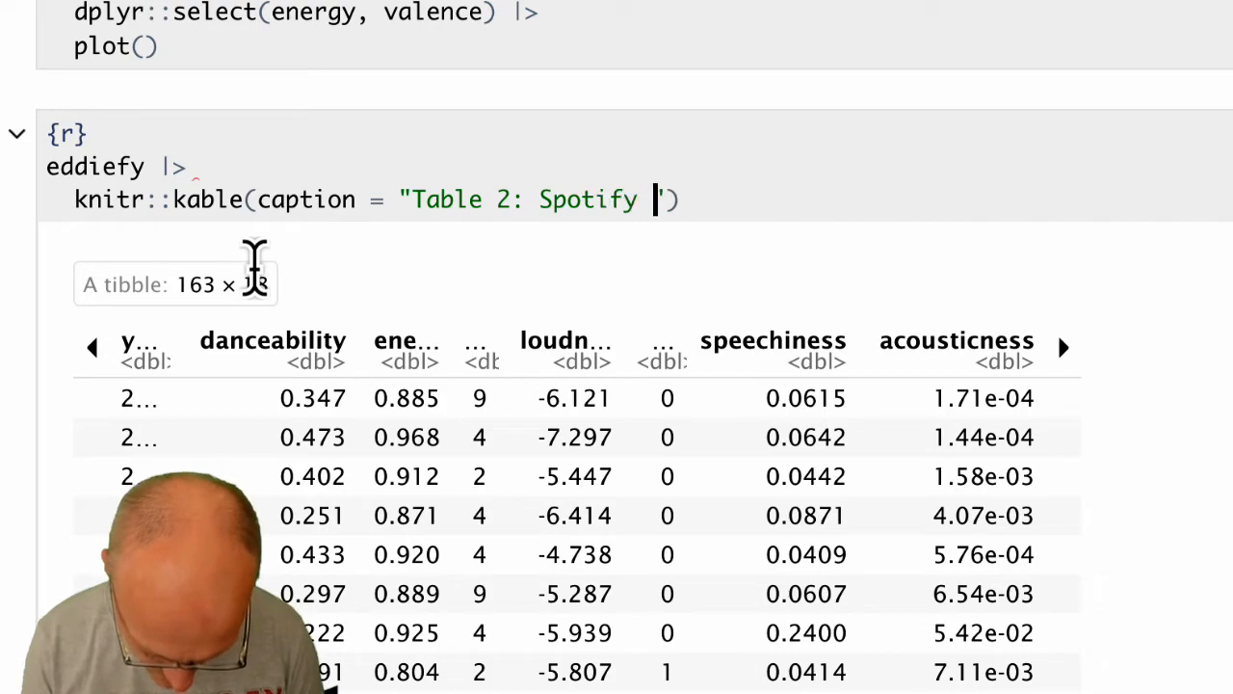
type("data fro")
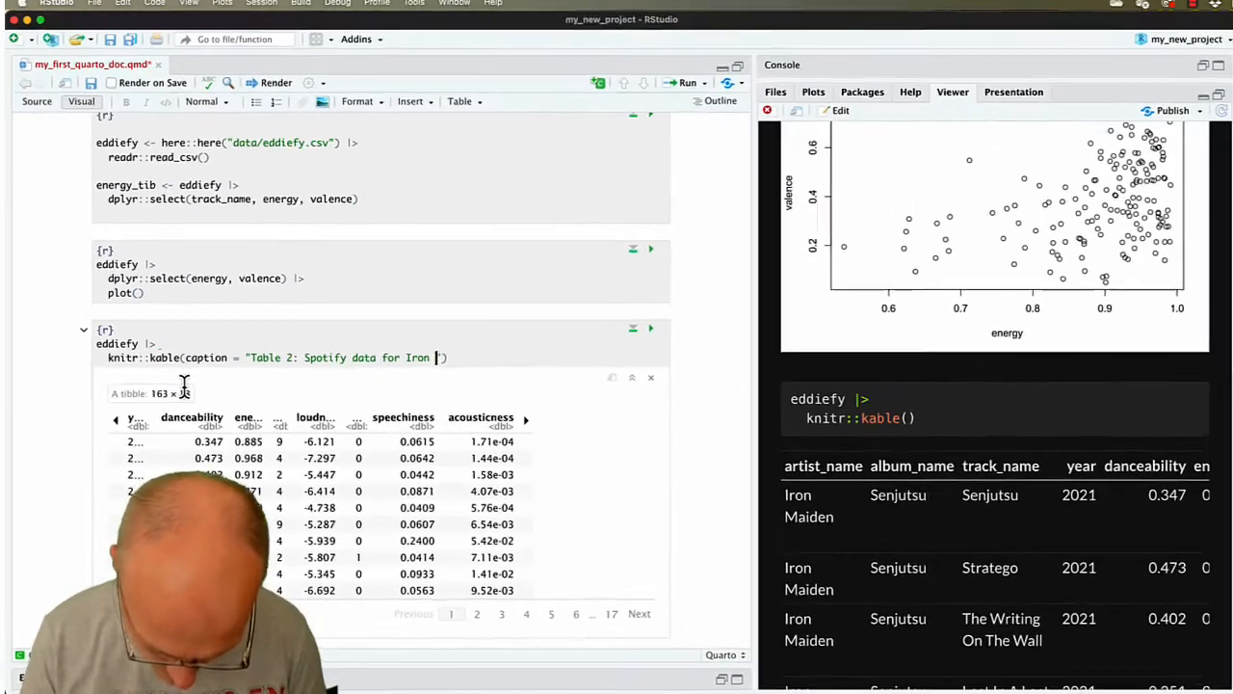
type("Maiden")
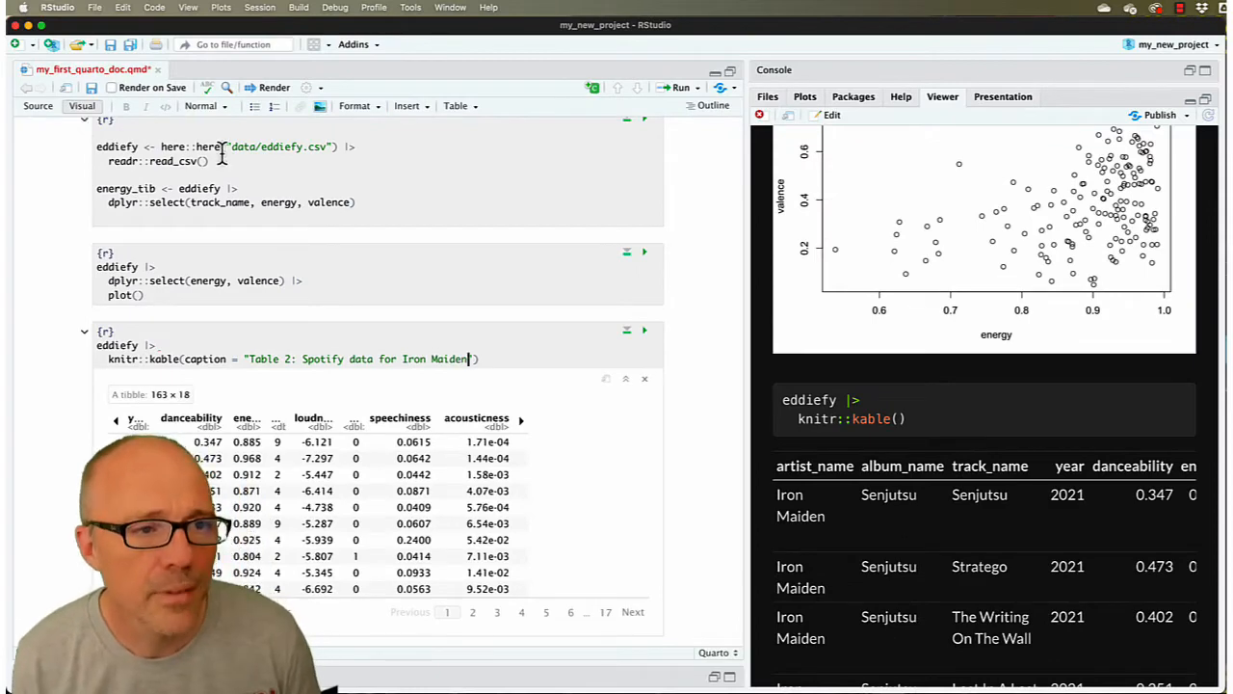
Re-render, hide the render log and check the captioned table in the preview
left_click(274, 87)
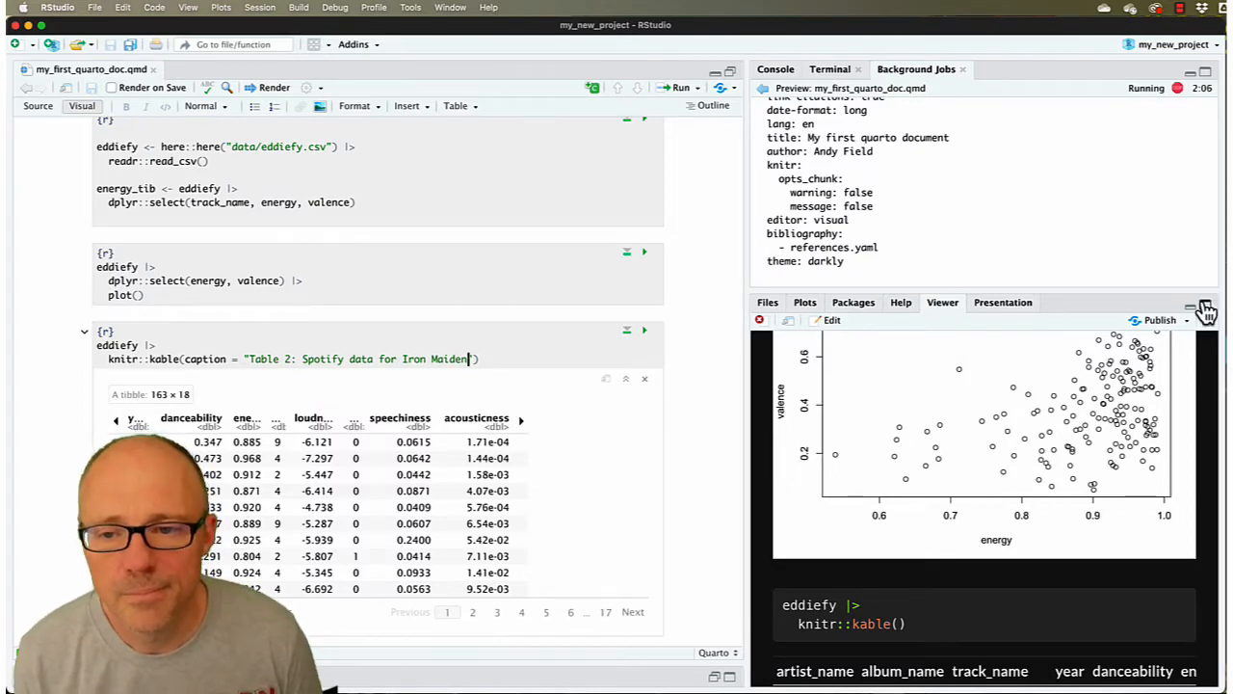
left_click(775, 70)
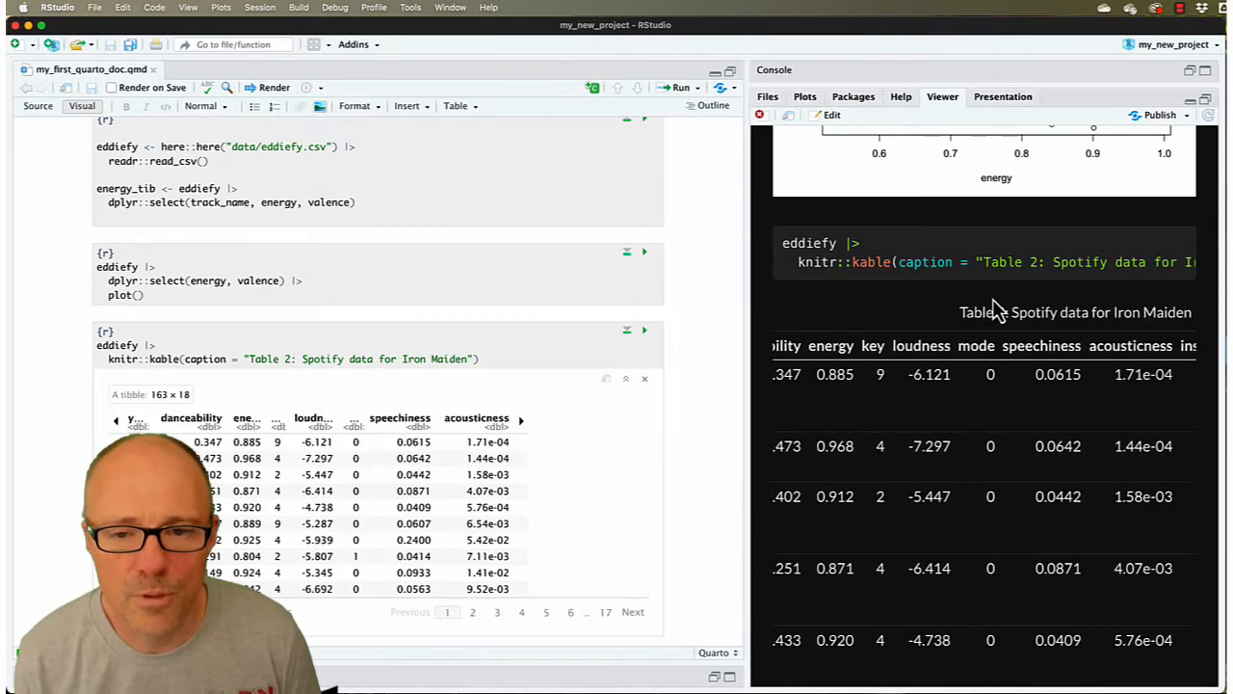
scroll("right", 3)
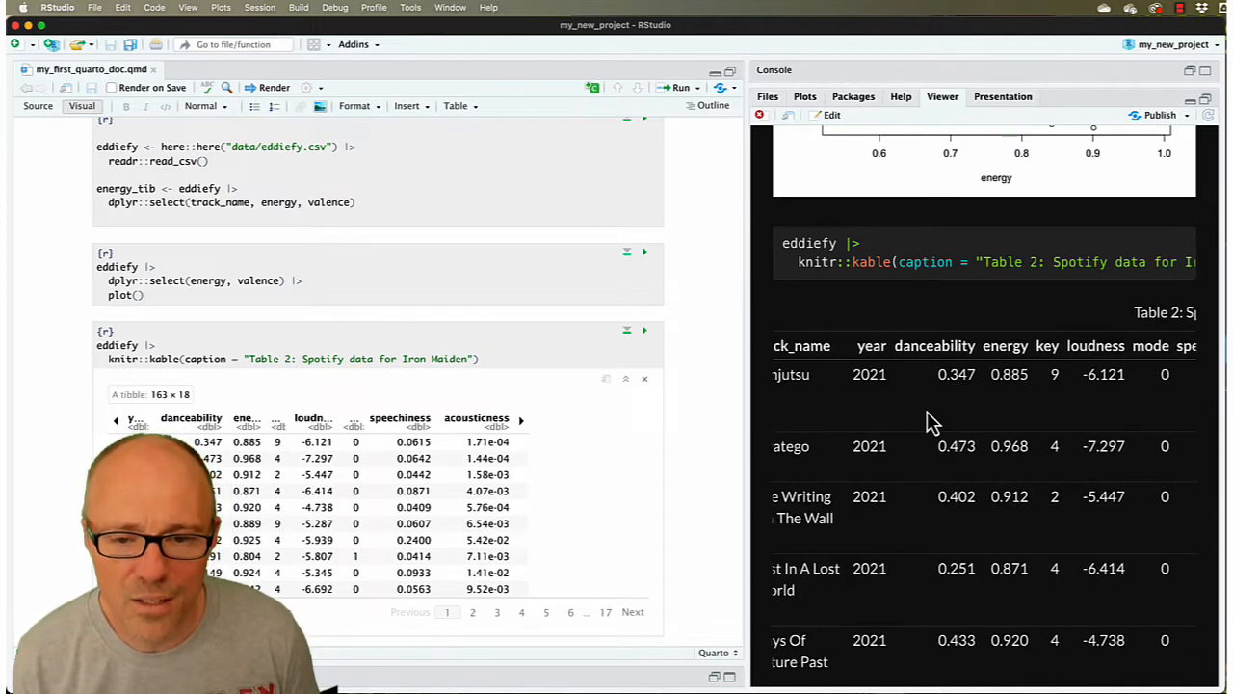
scroll("left", 3)
type(", ")
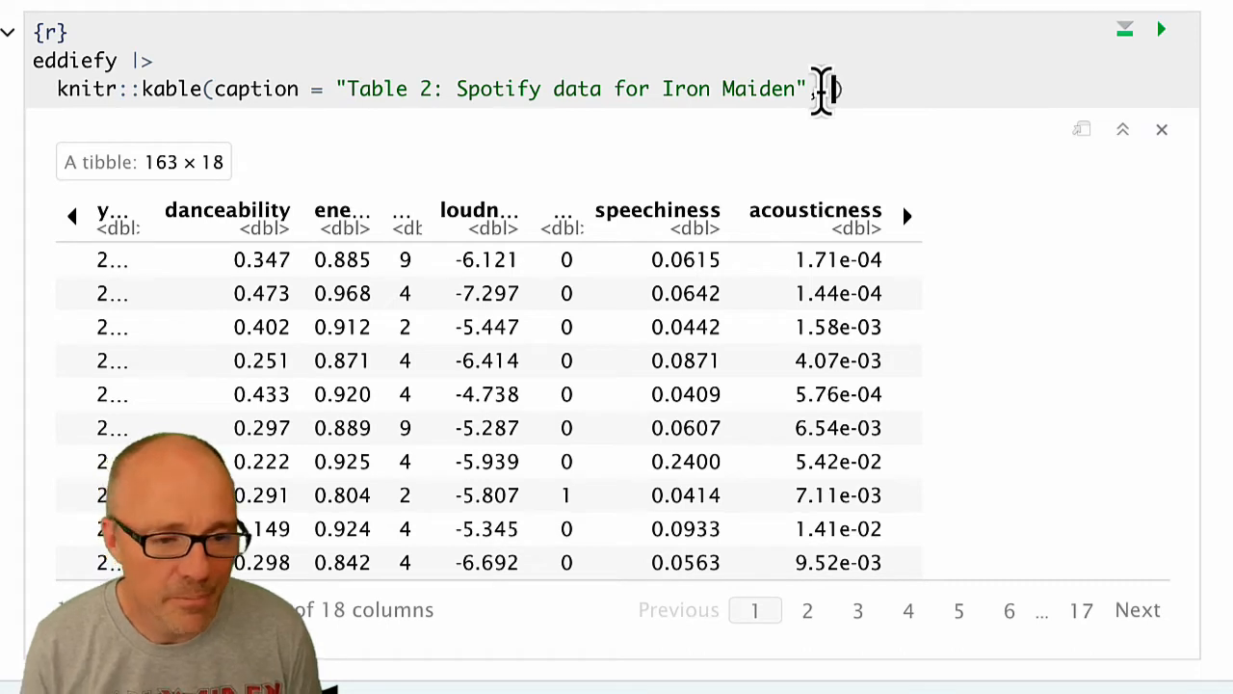
Add digits = 2 to the kable call and re-render to show values rounded to two decimals
type("digits")
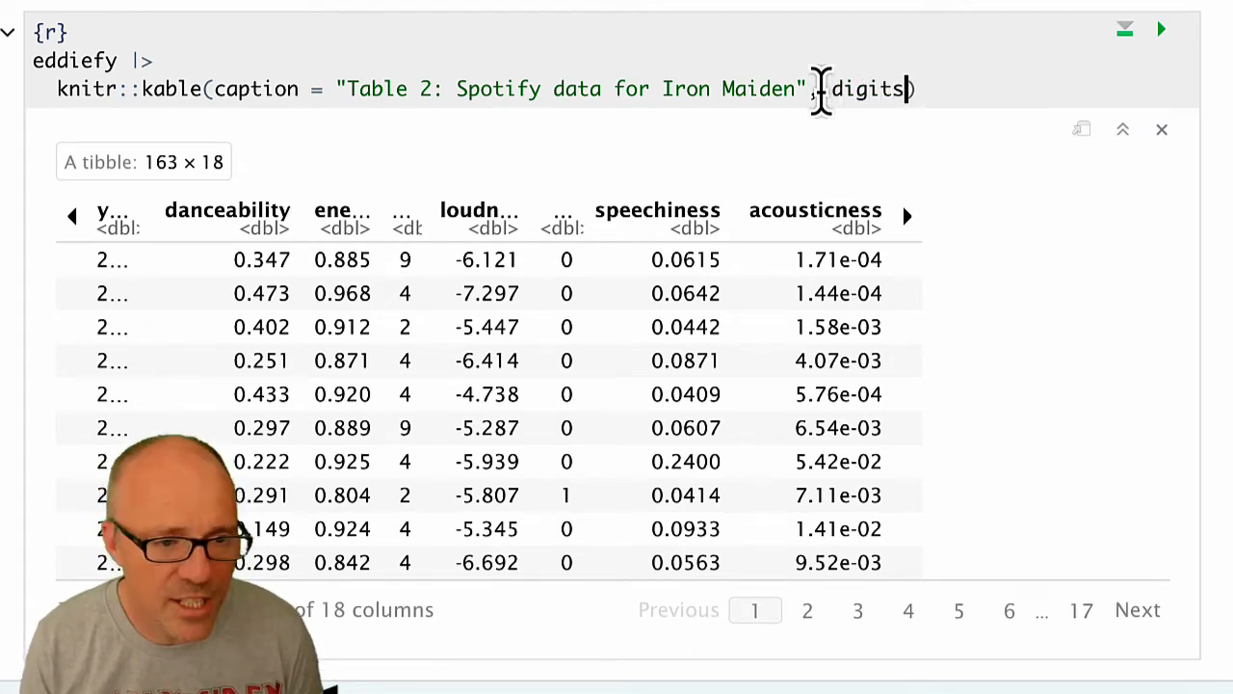
type("=")
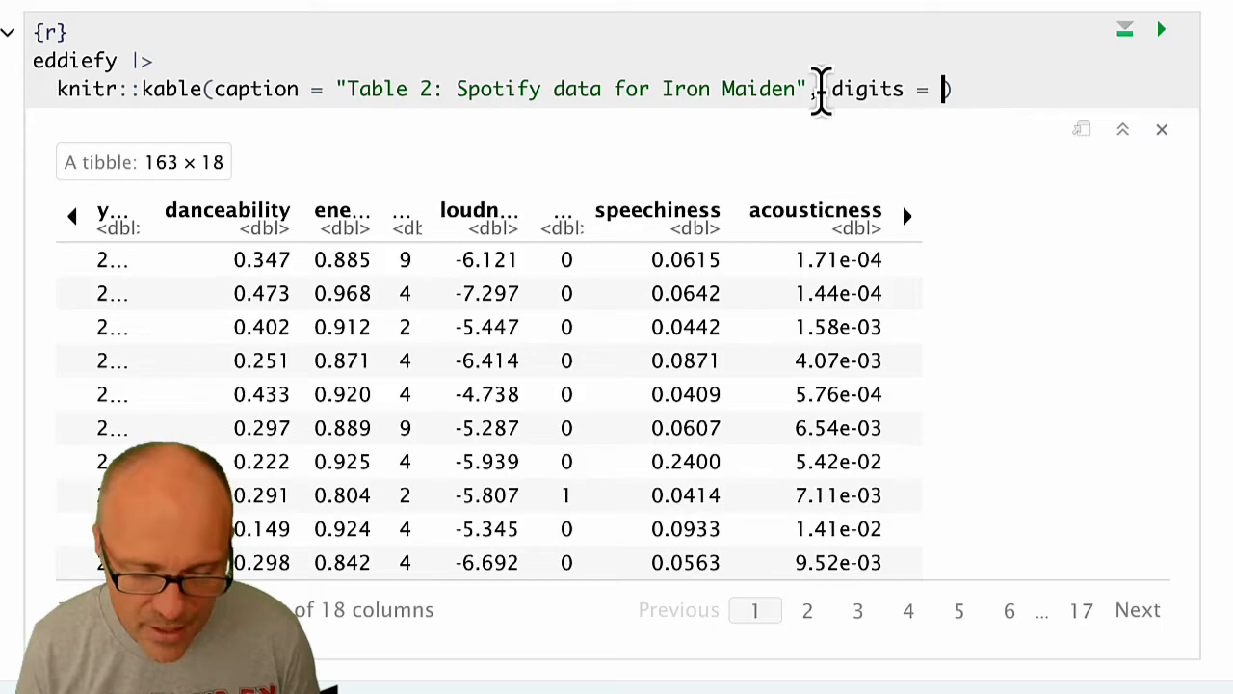
type("2")
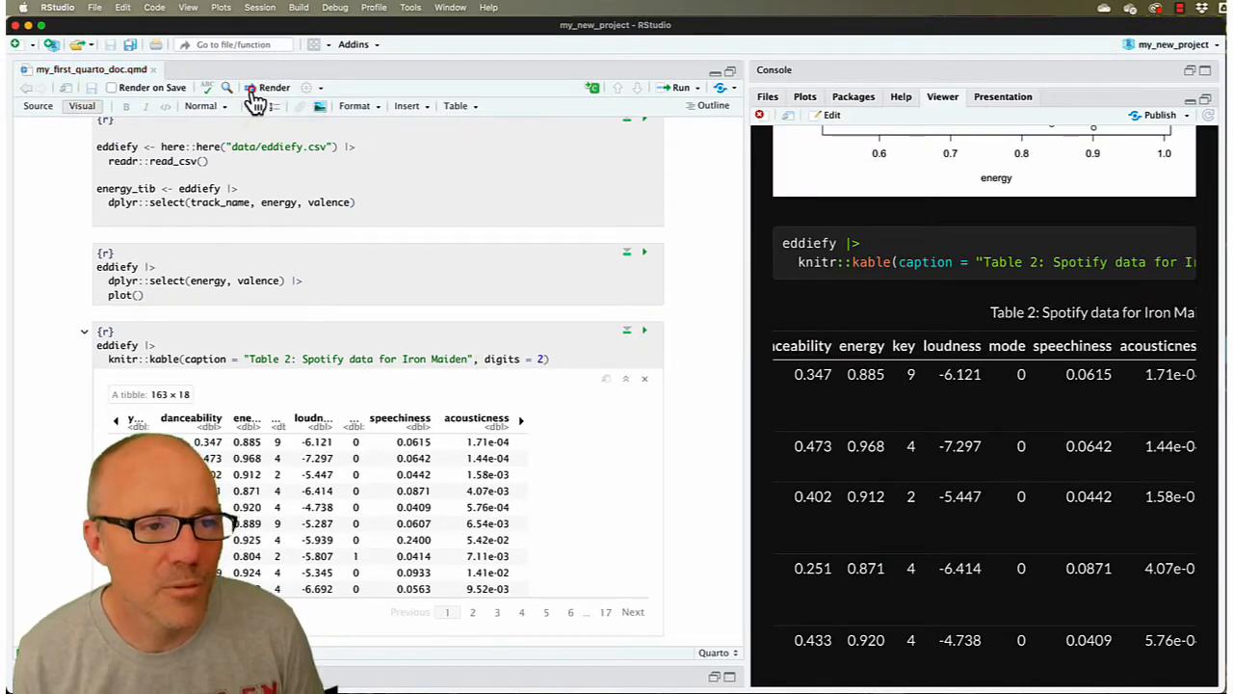
left_click(273, 89)
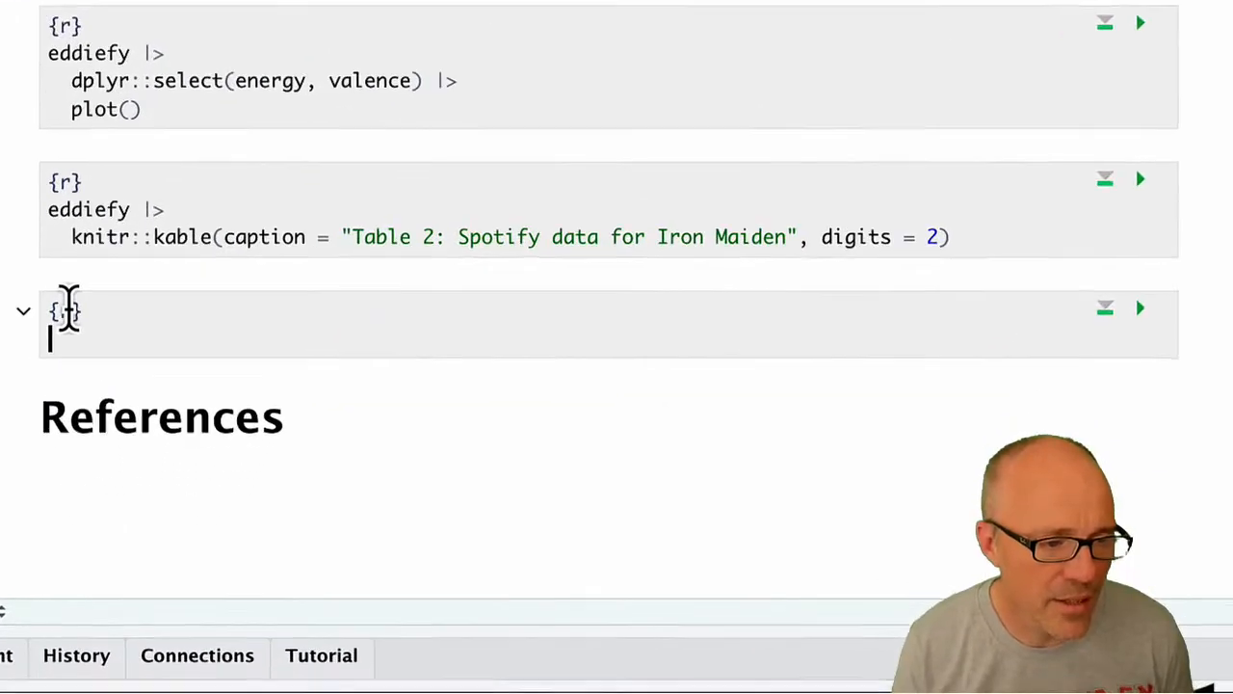
Write eddiefy$energy in the new chunk and run it to print the energy vector
type("eddiefy")
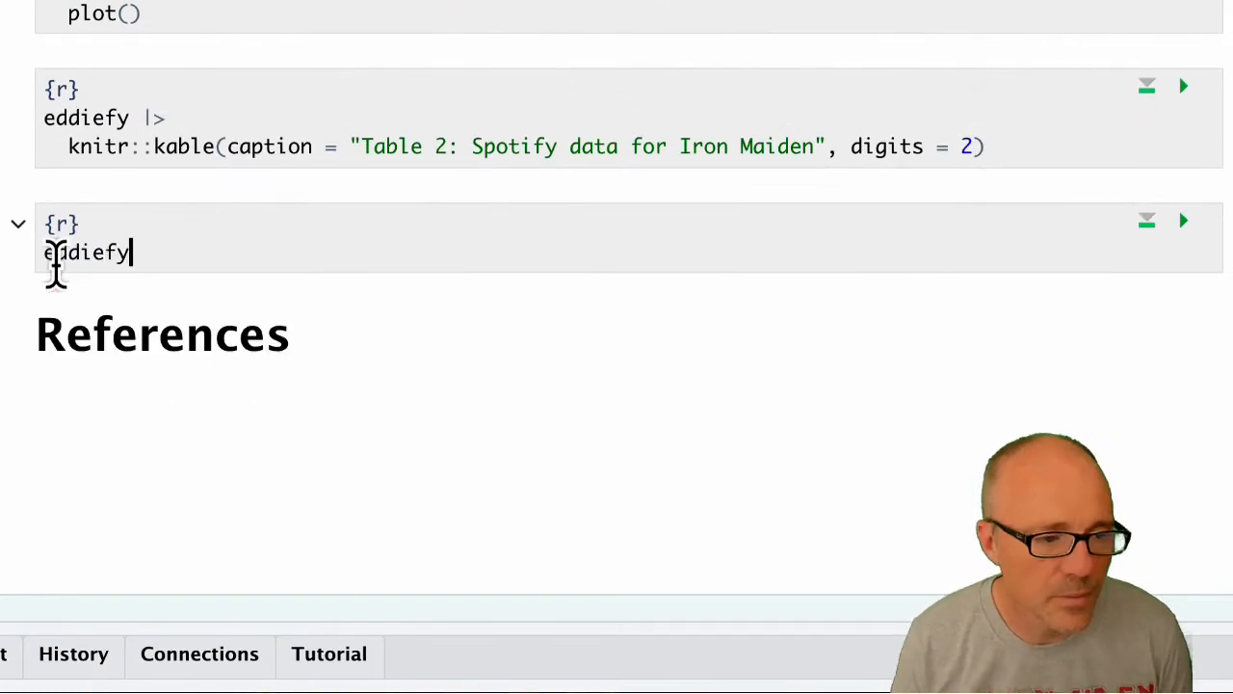
mouse_move(424, 304)
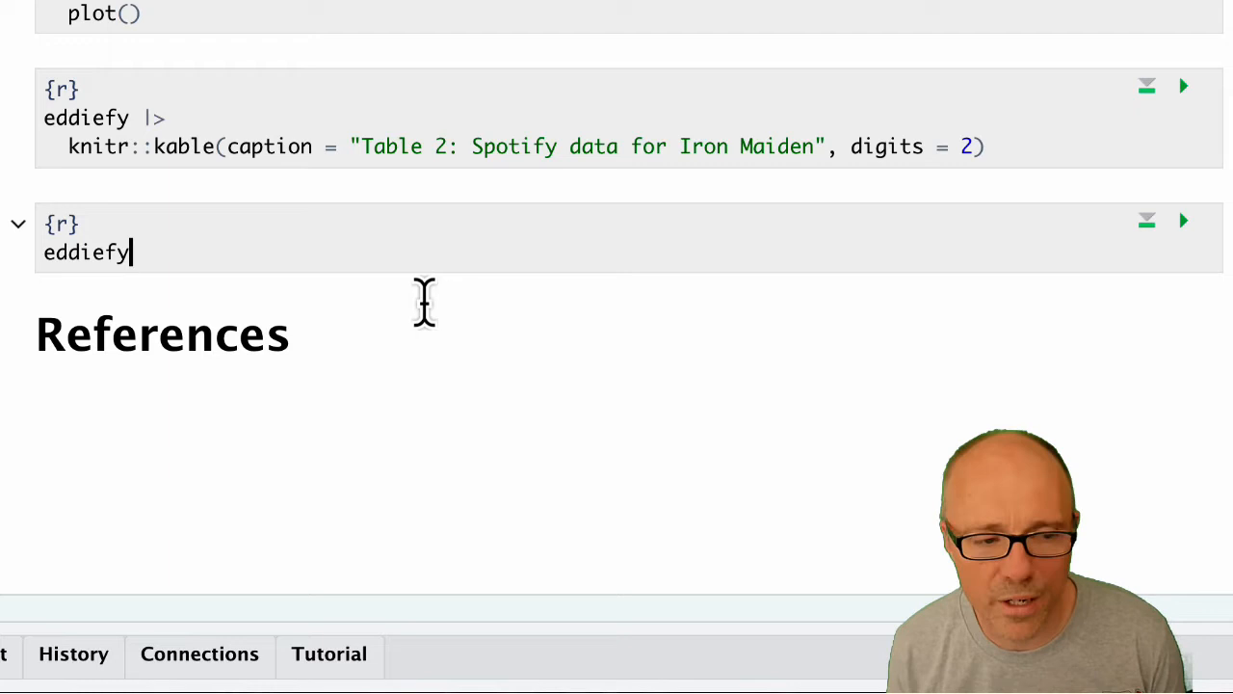
type("$")
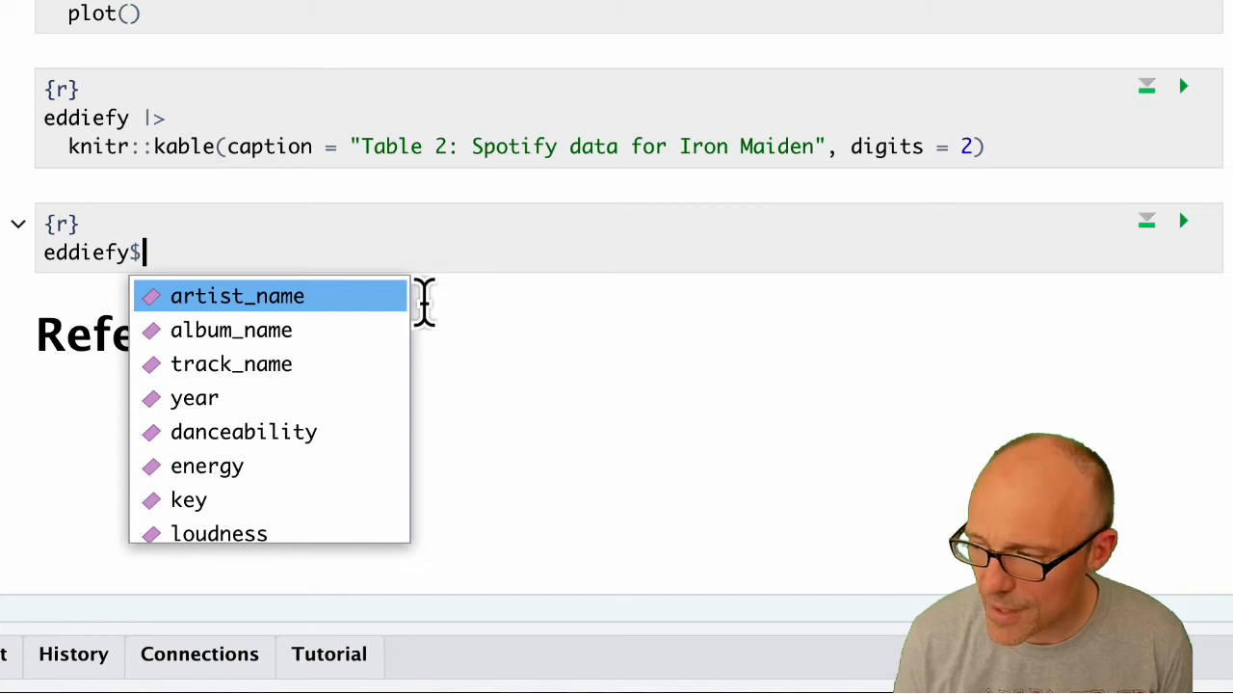
mouse_move(206, 465)
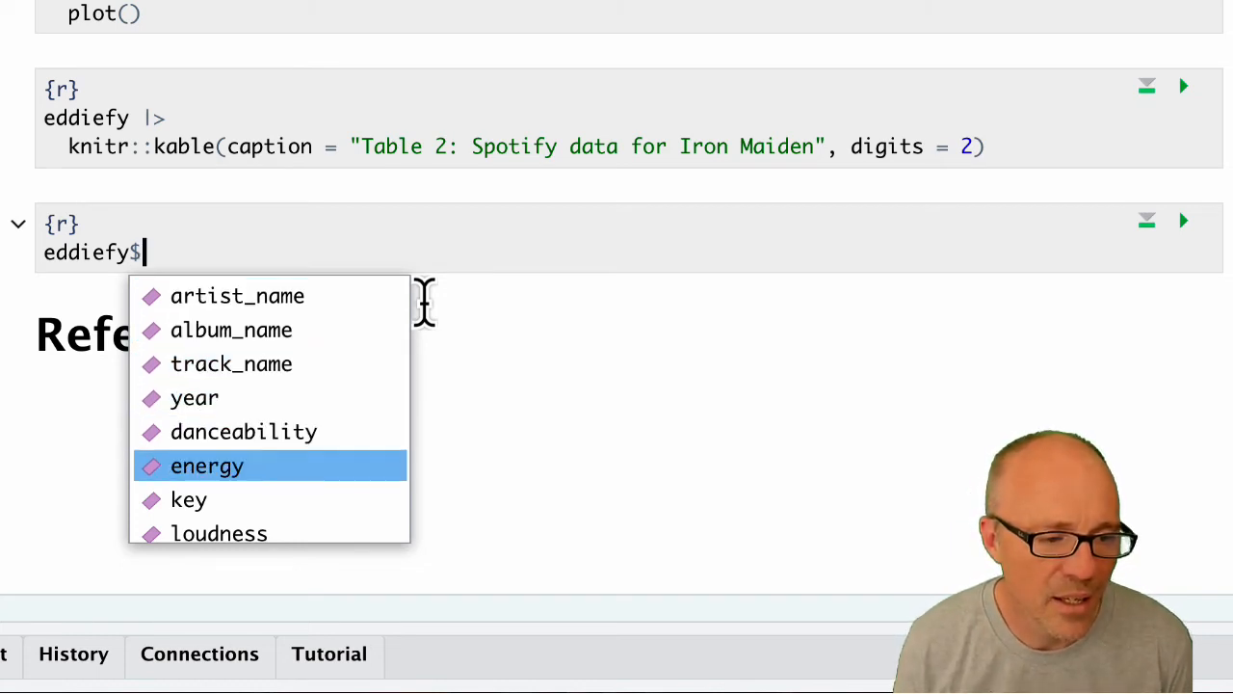
left_click(208, 464)
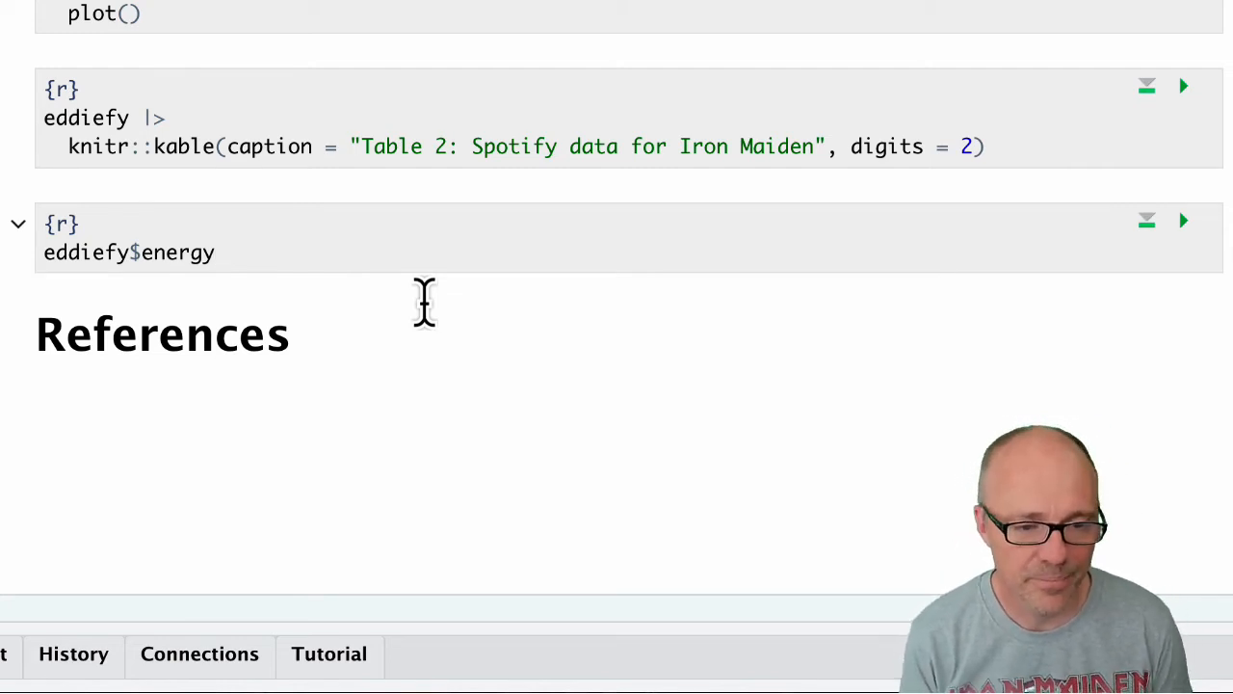
mouse_move(510, 260)
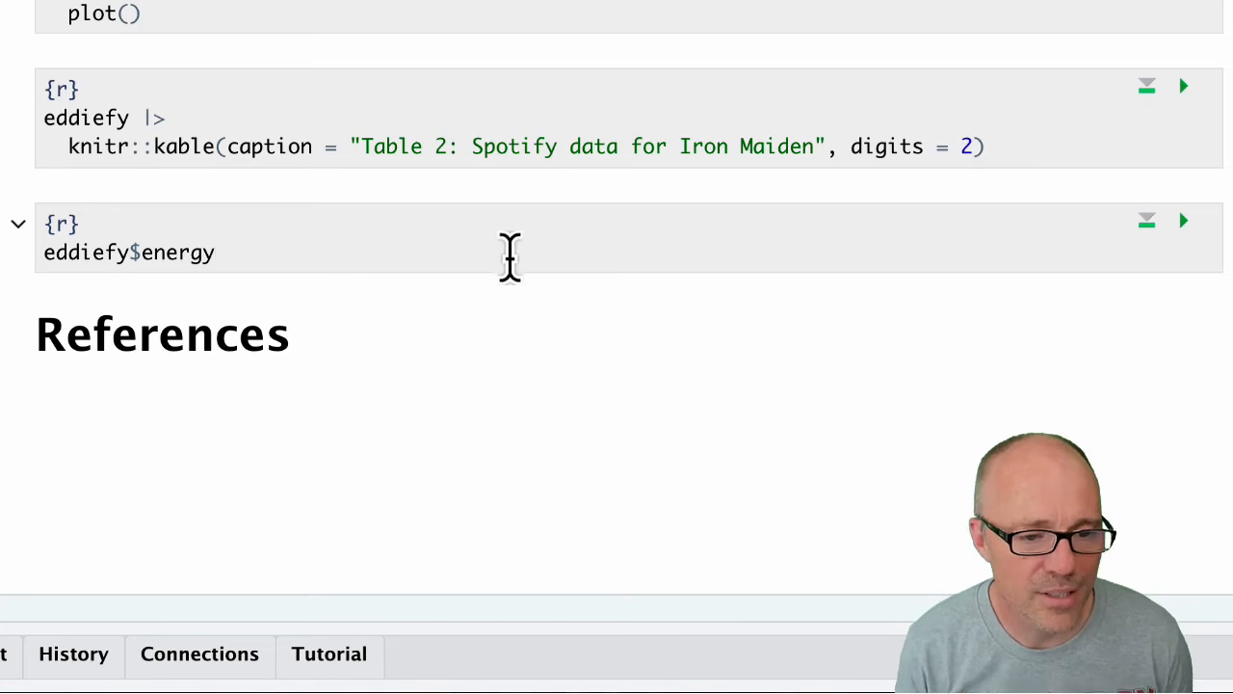
left_click(1183, 219)
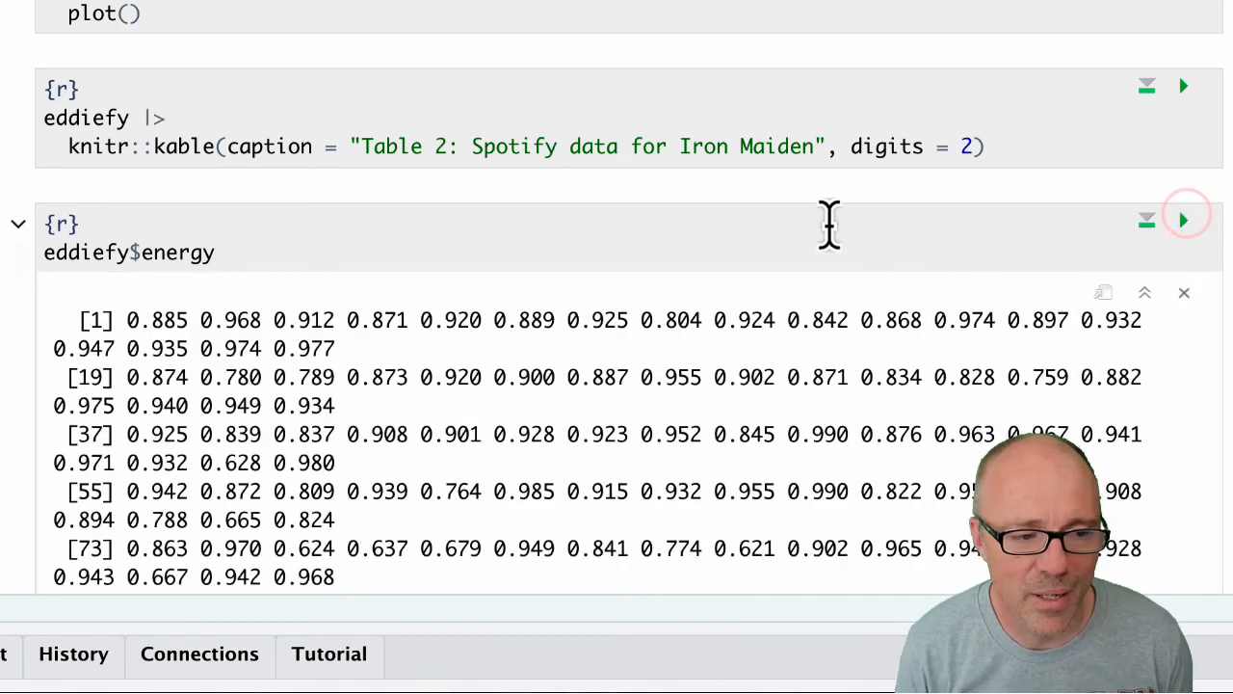